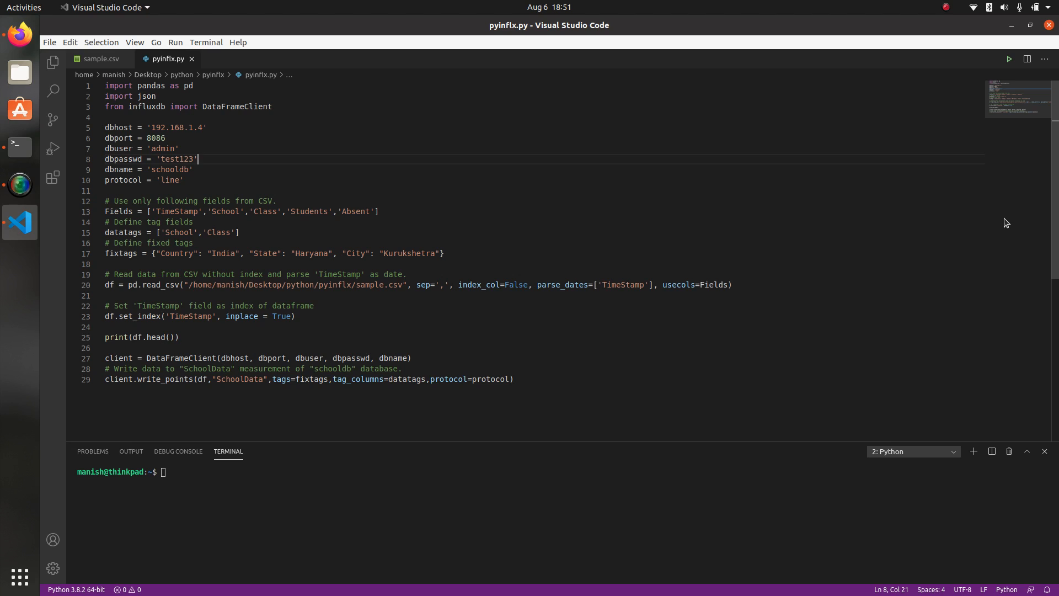
mouse_move(624, 141)
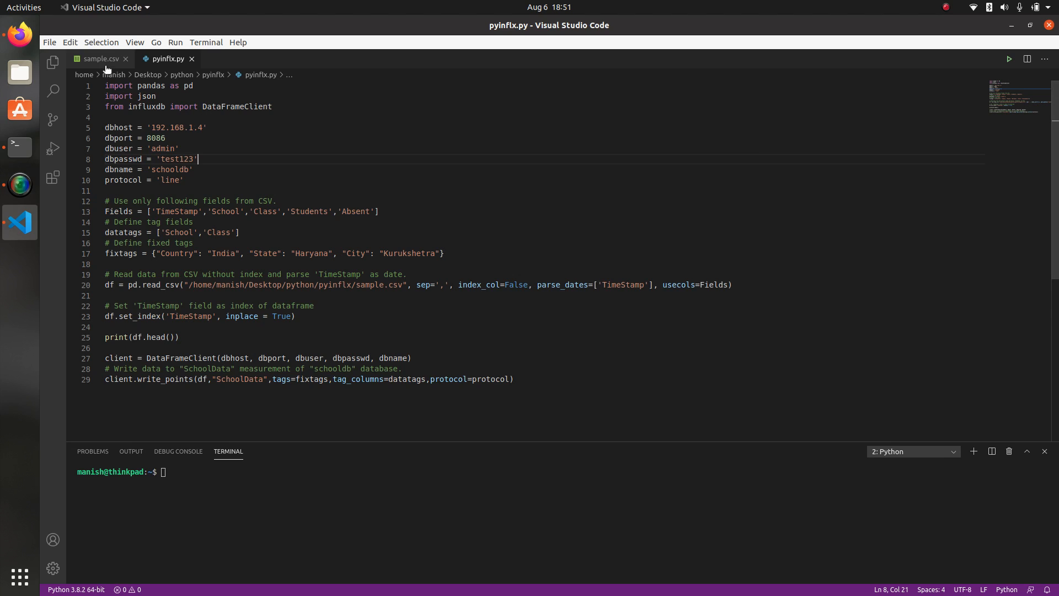
Show the sample.csv tab with its six timestamped attendance rows for two schools
click(100, 59)
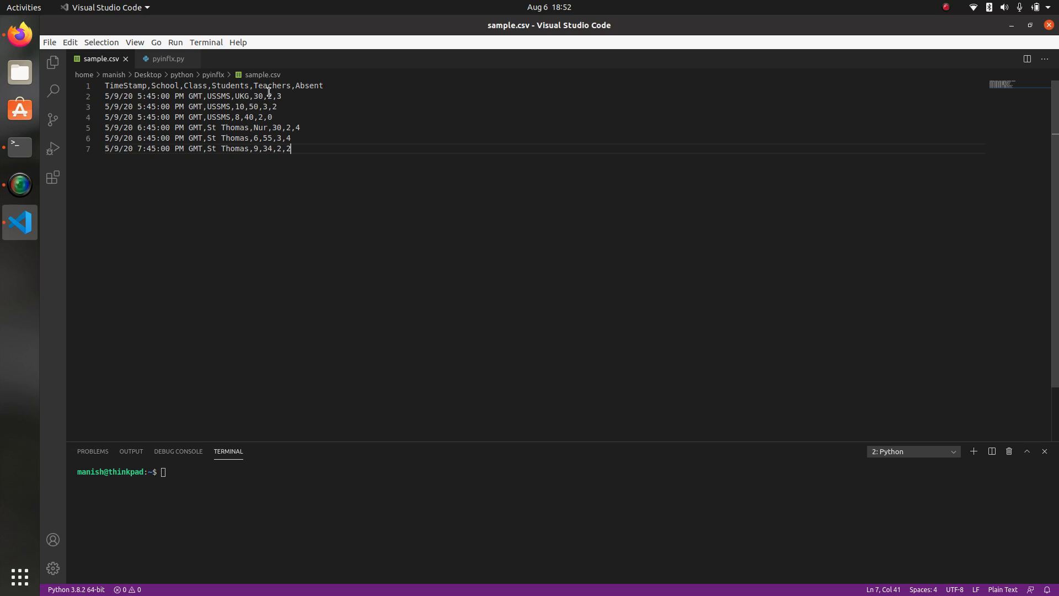
mouse_move(279, 82)
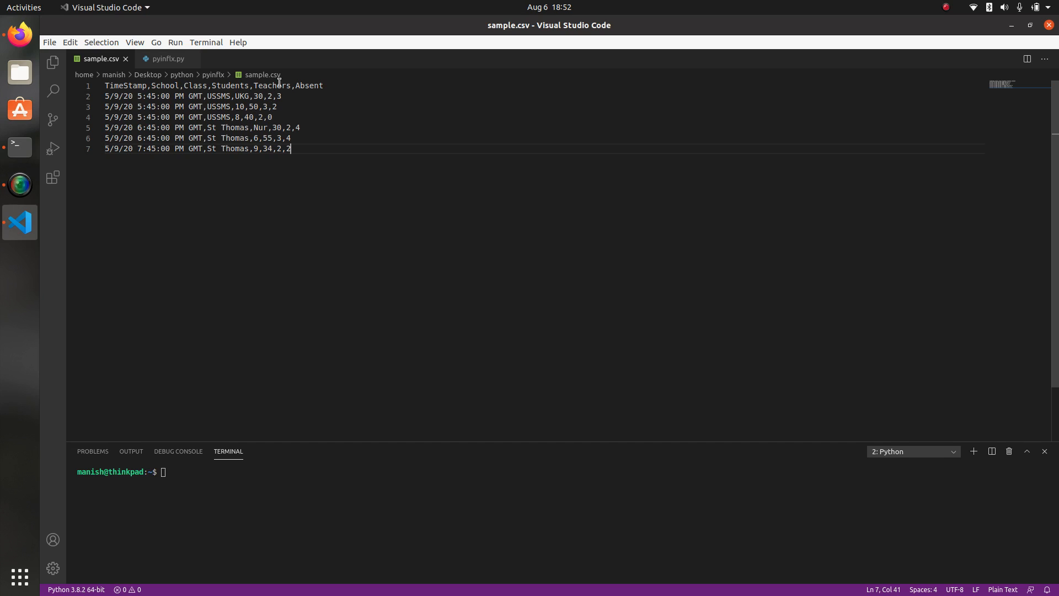
mouse_move(272, 96)
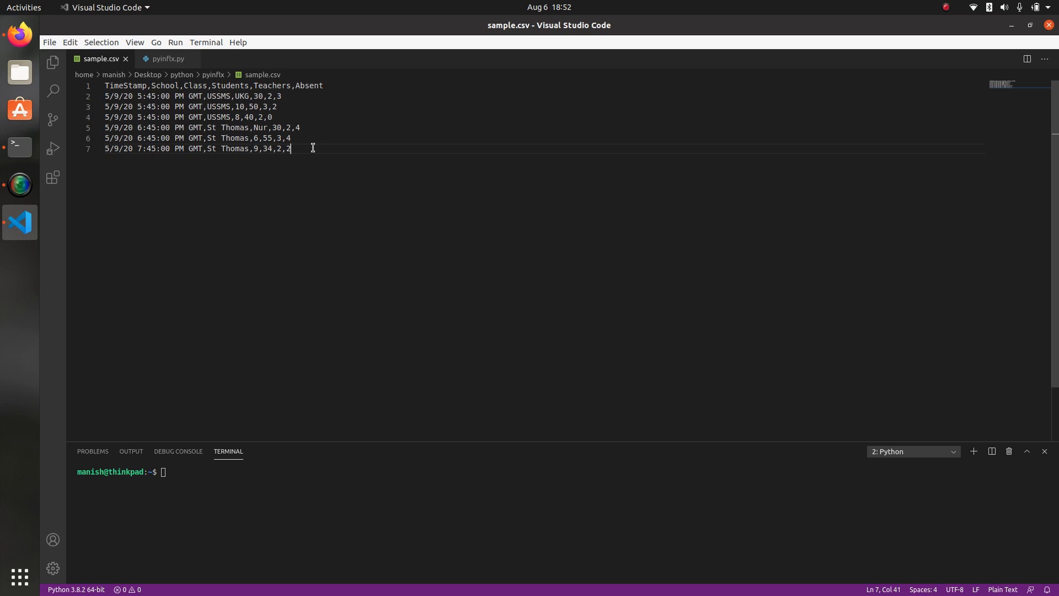
mouse_move(322, 101)
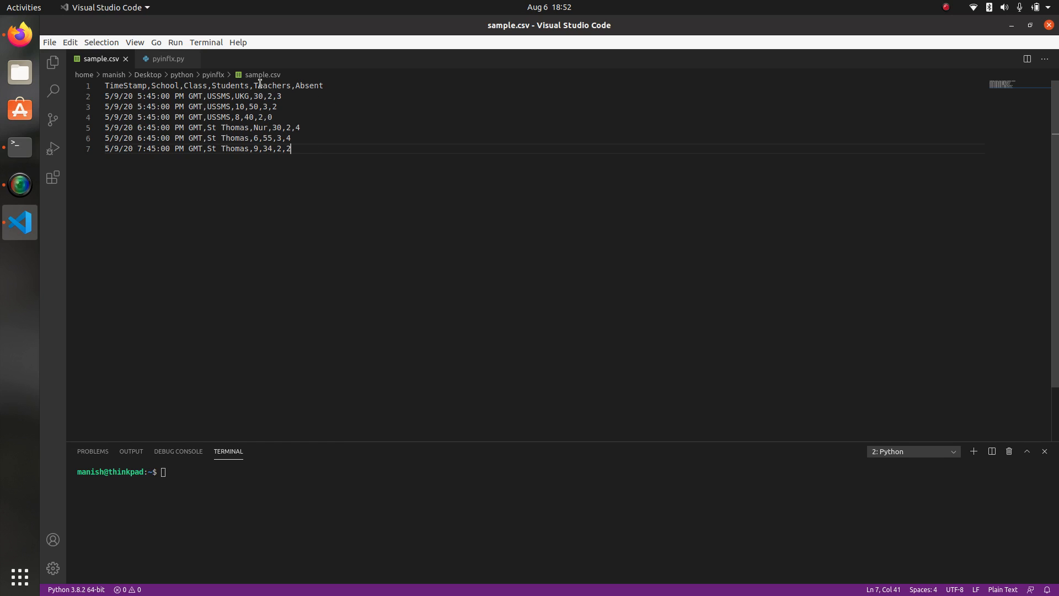
mouse_move(216, 79)
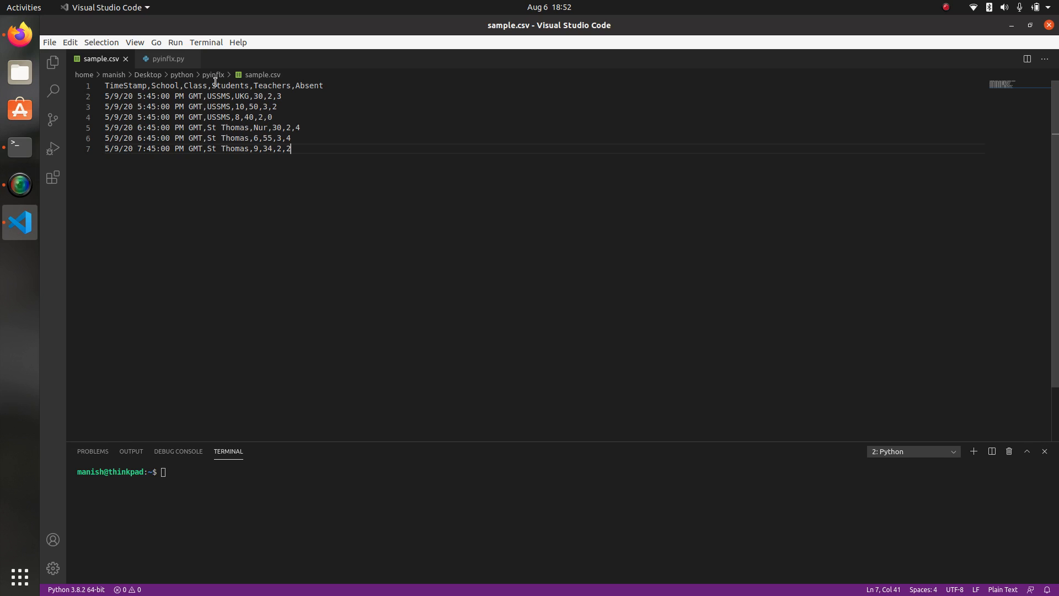
click(166, 59)
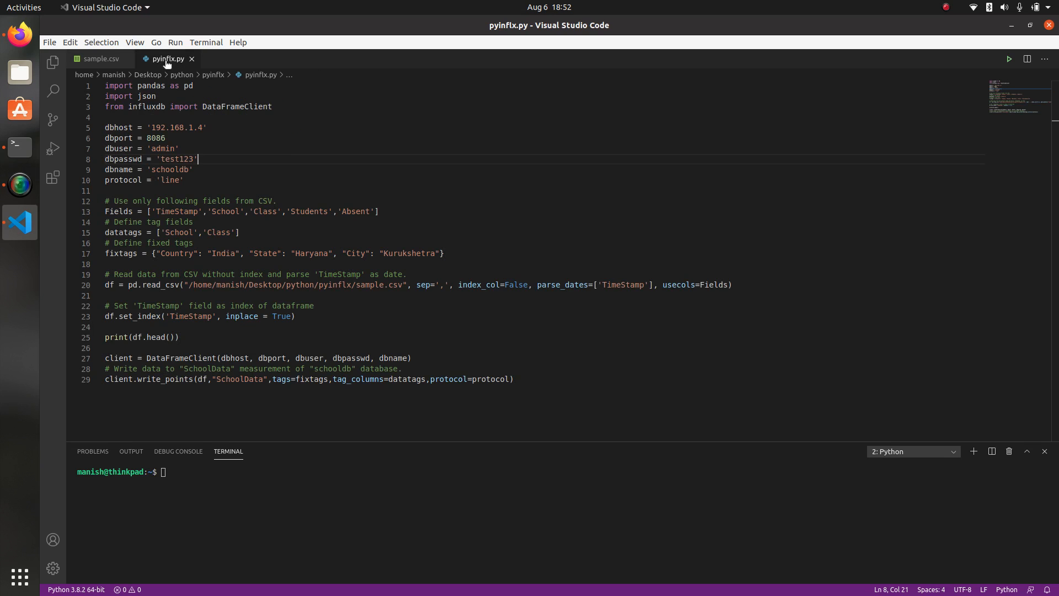
mouse_move(418, 258)
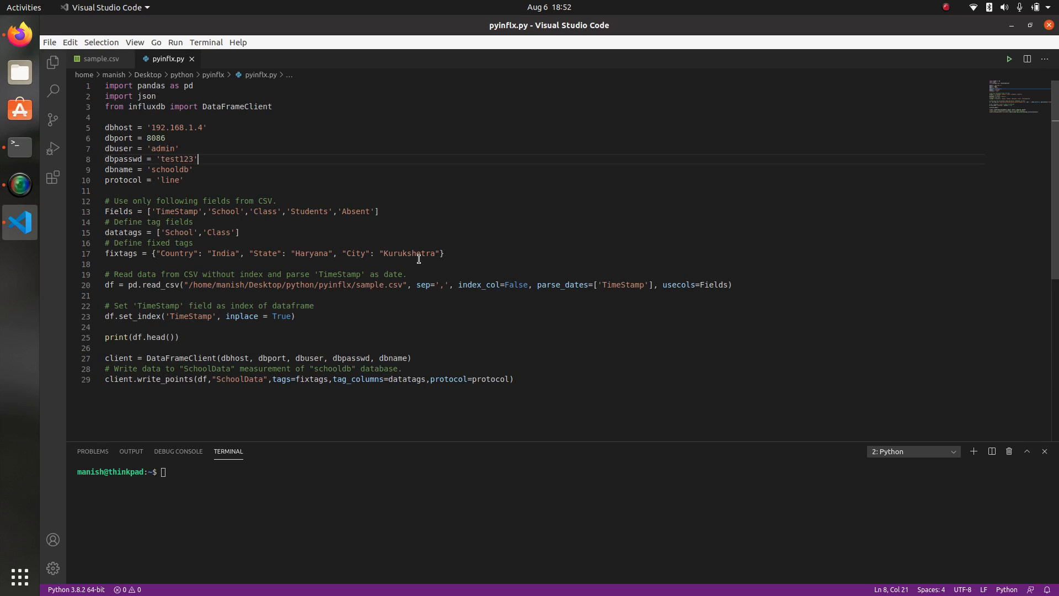
mouse_move(151, 208)
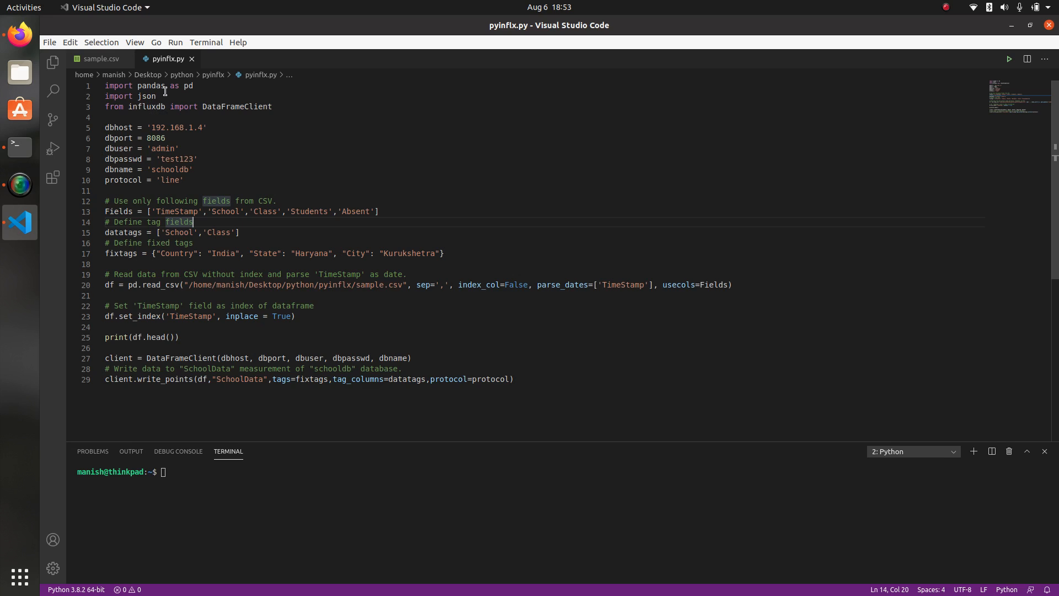
mouse_move(148, 121)
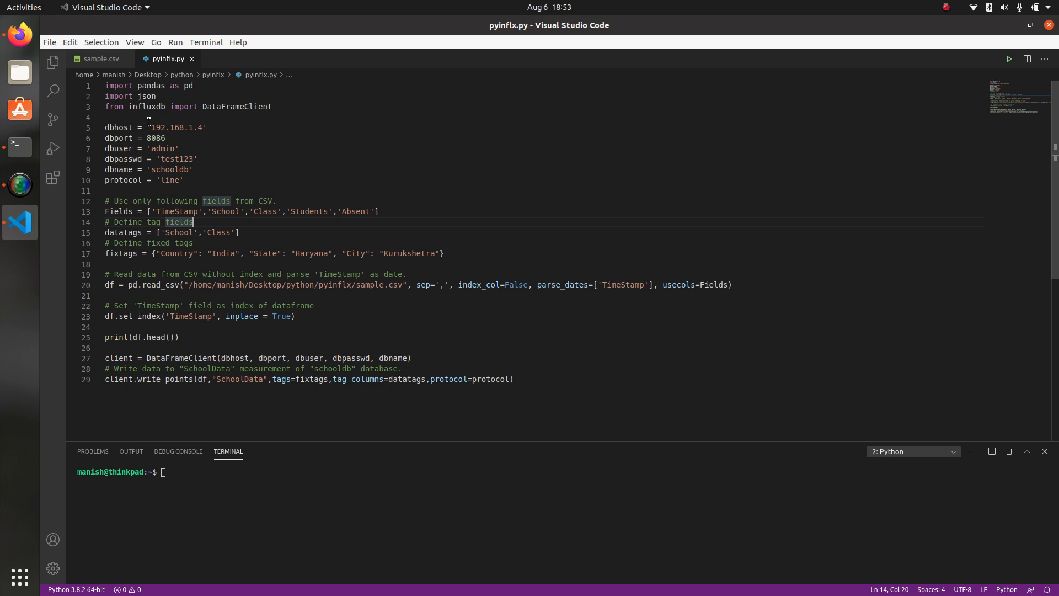
mouse_move(188, 112)
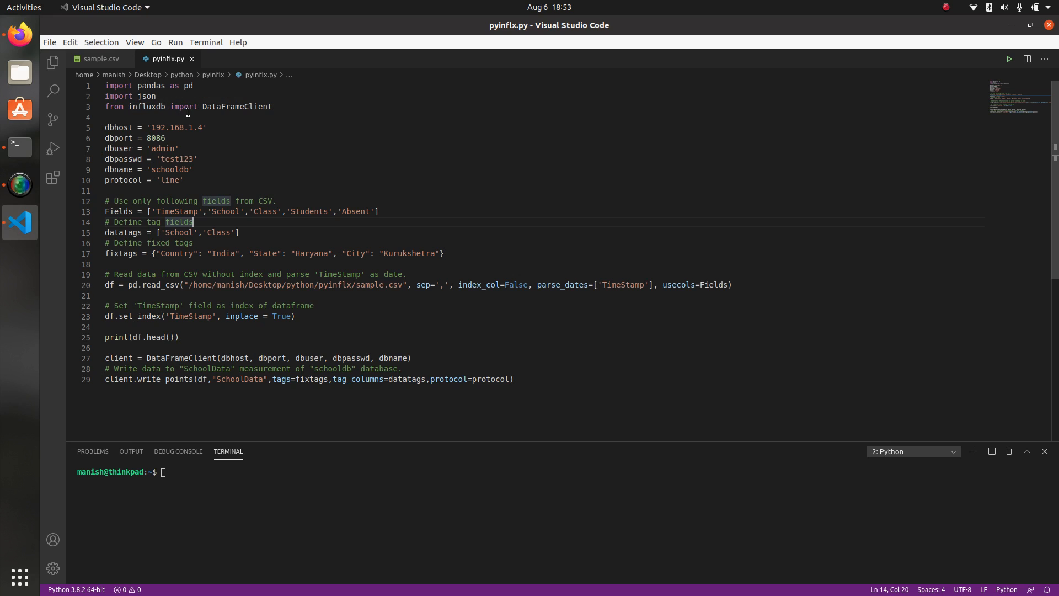
mouse_move(271, 142)
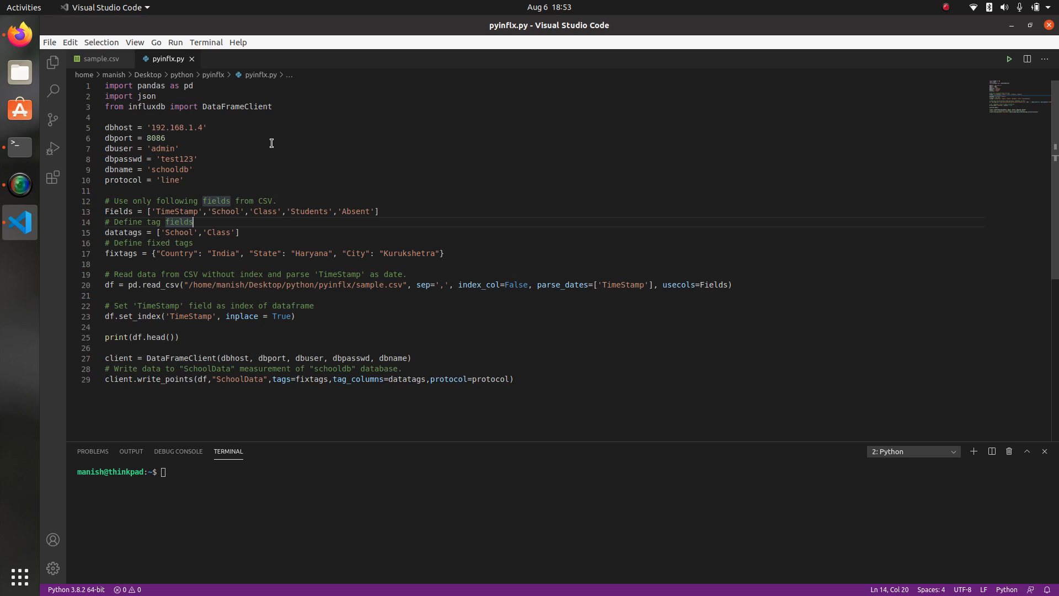
mouse_move(171, 175)
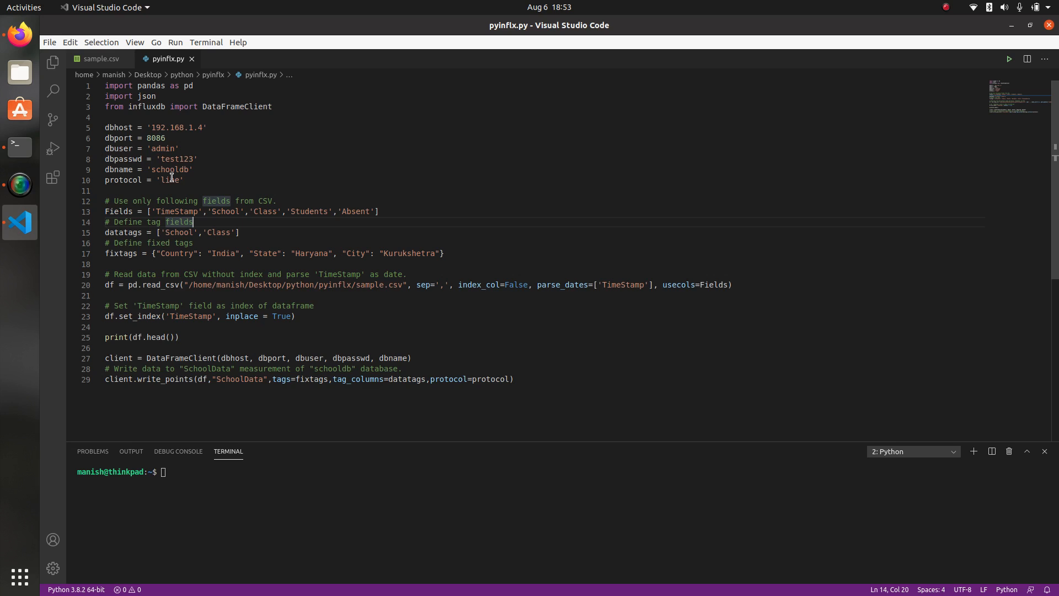
mouse_move(156, 138)
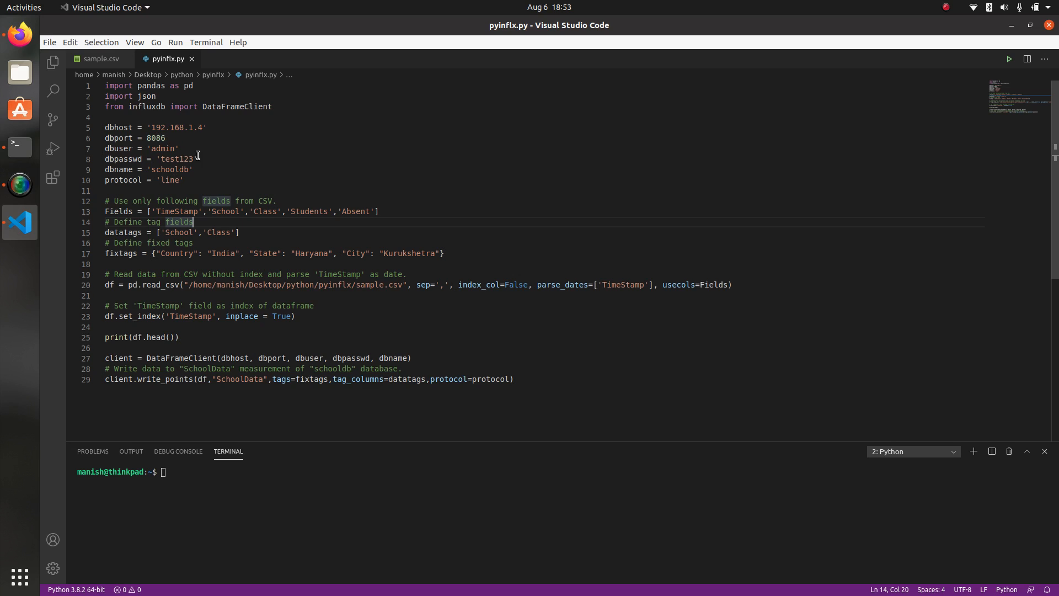
mouse_move(184, 184)
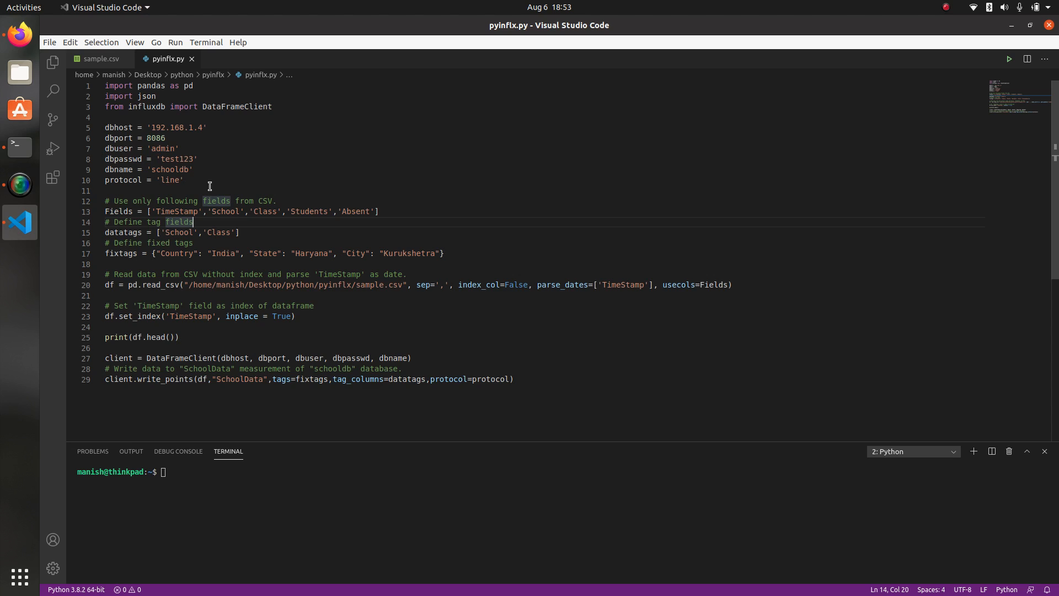
mouse_move(190, 184)
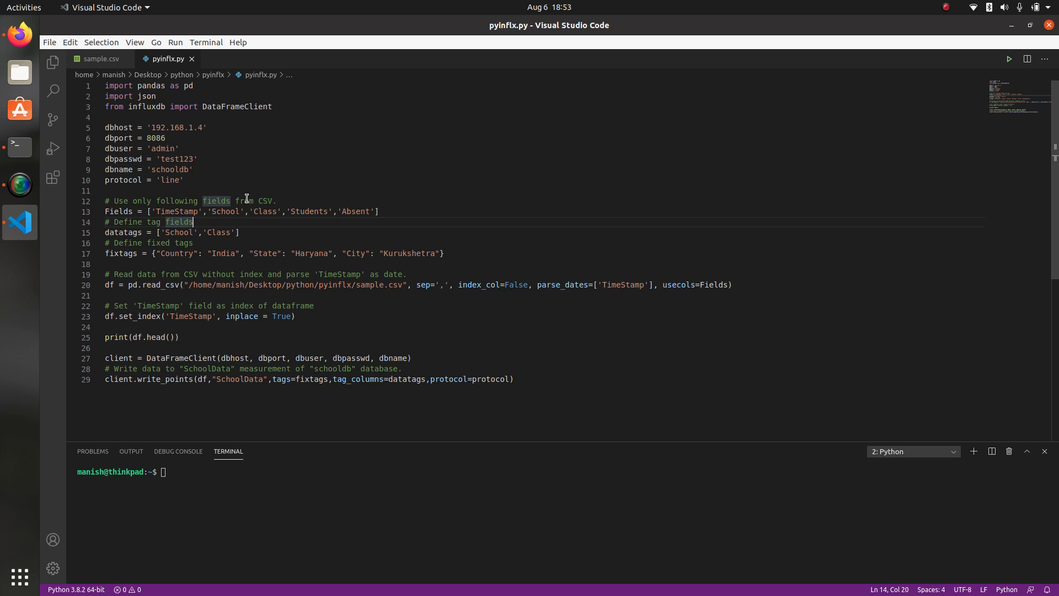
click(379, 211)
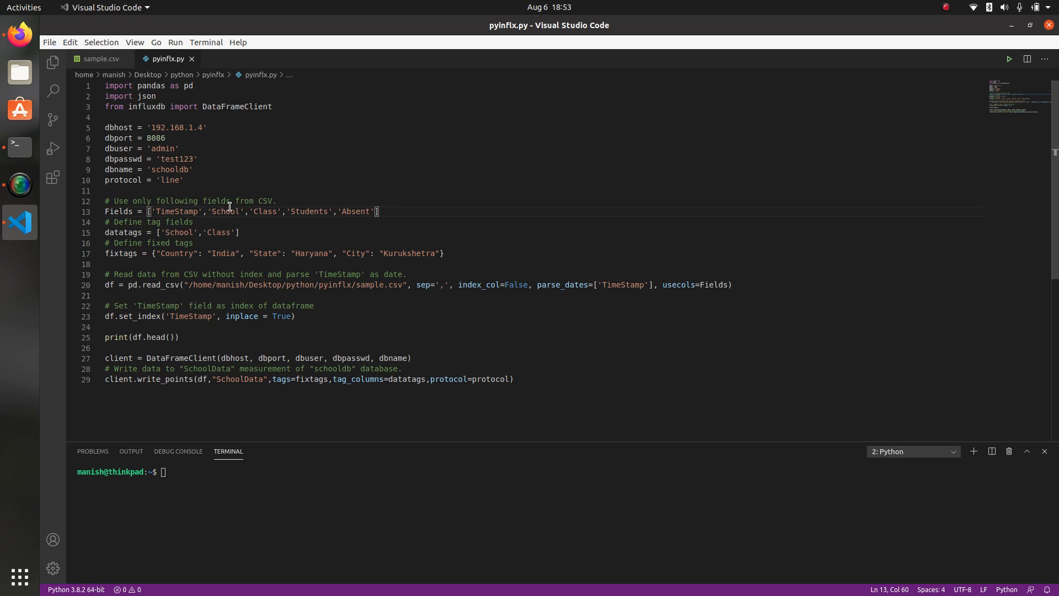
mouse_move(361, 212)
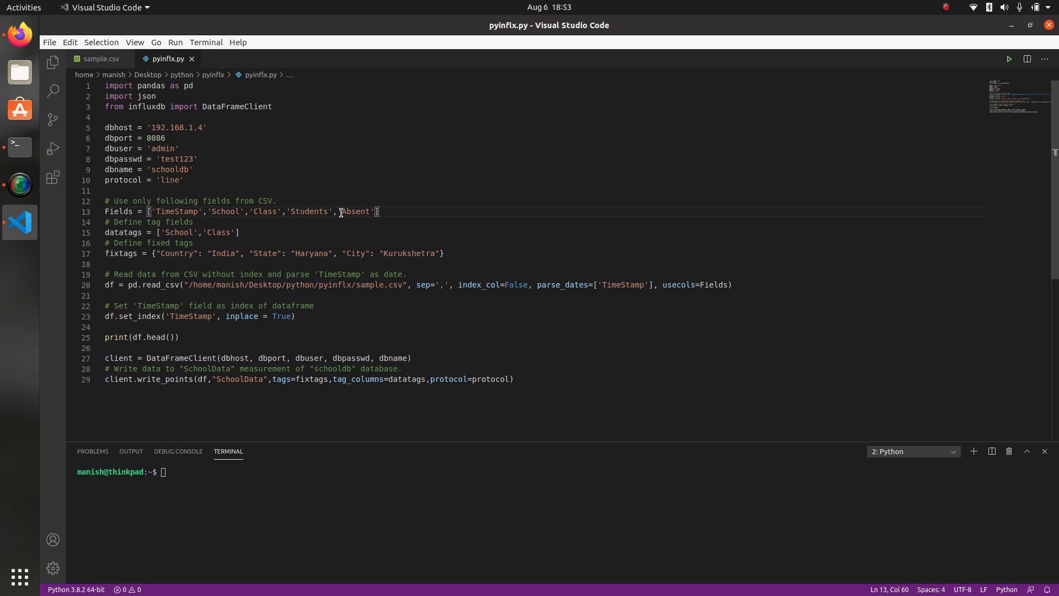
click(101, 59)
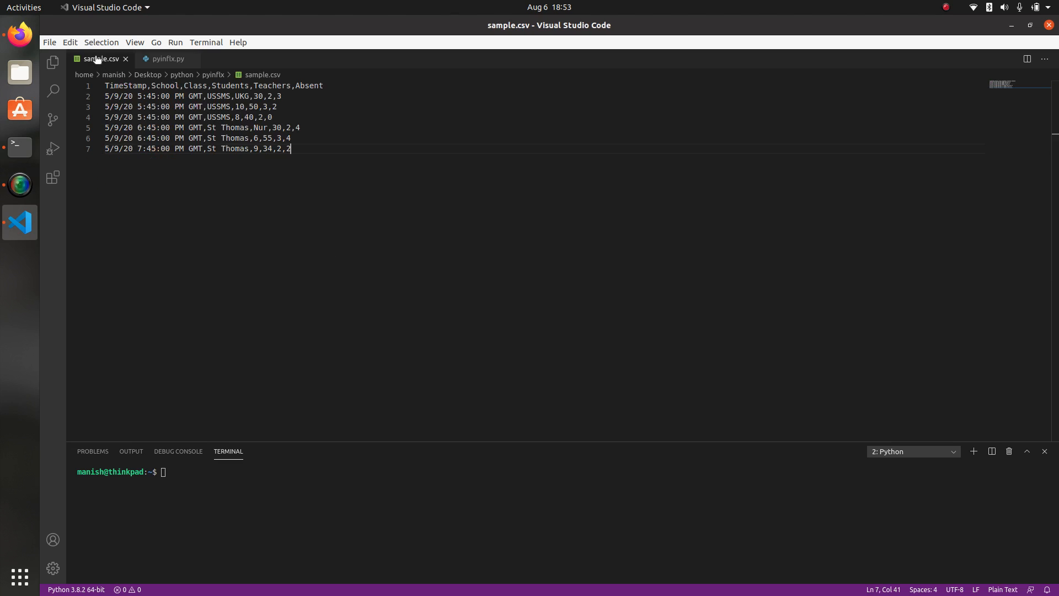
mouse_move(168, 59)
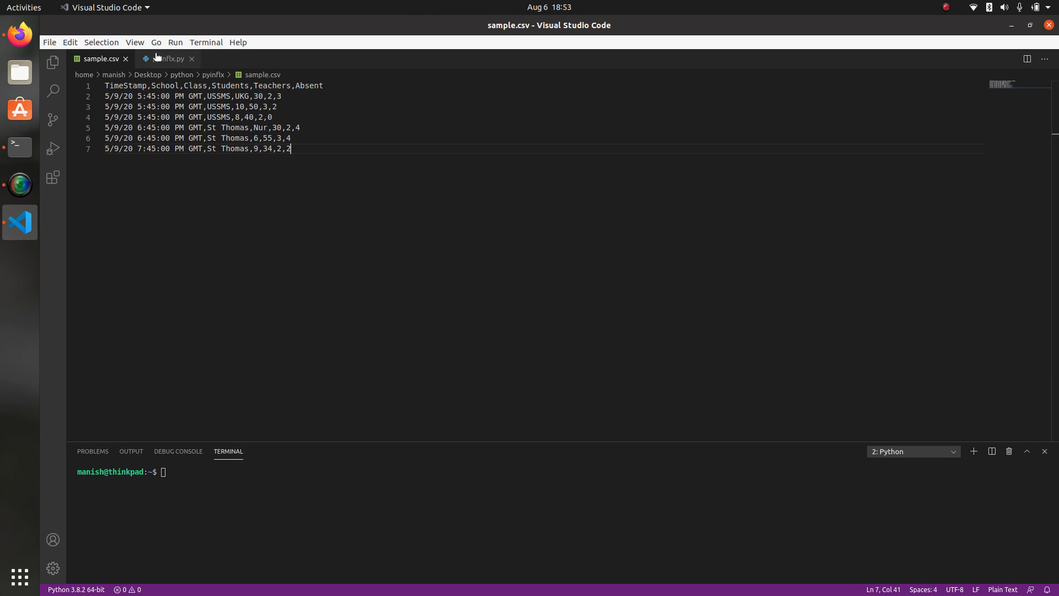
click(167, 59)
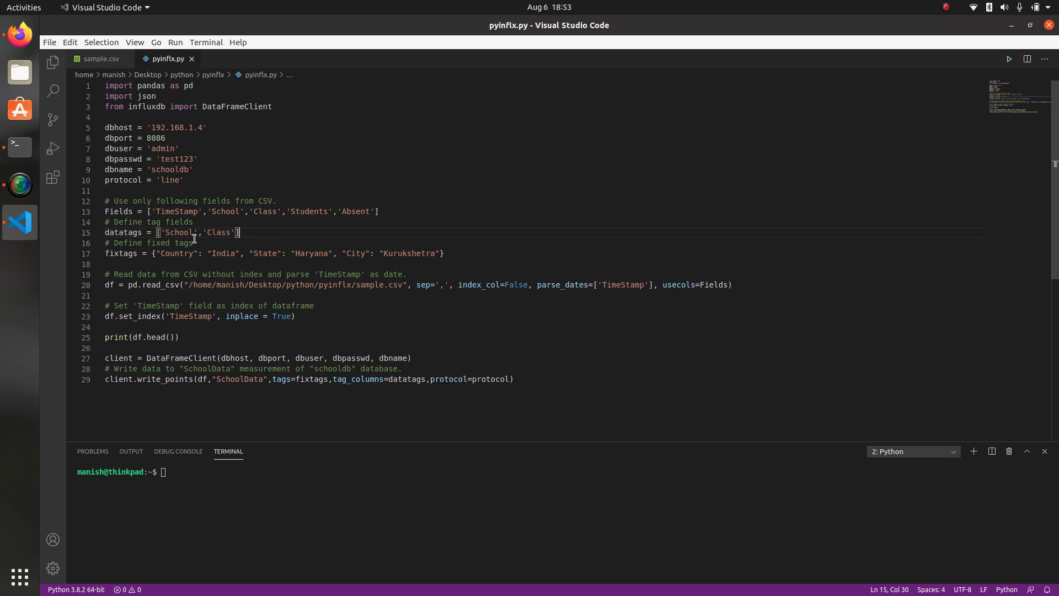
mouse_move(210, 223)
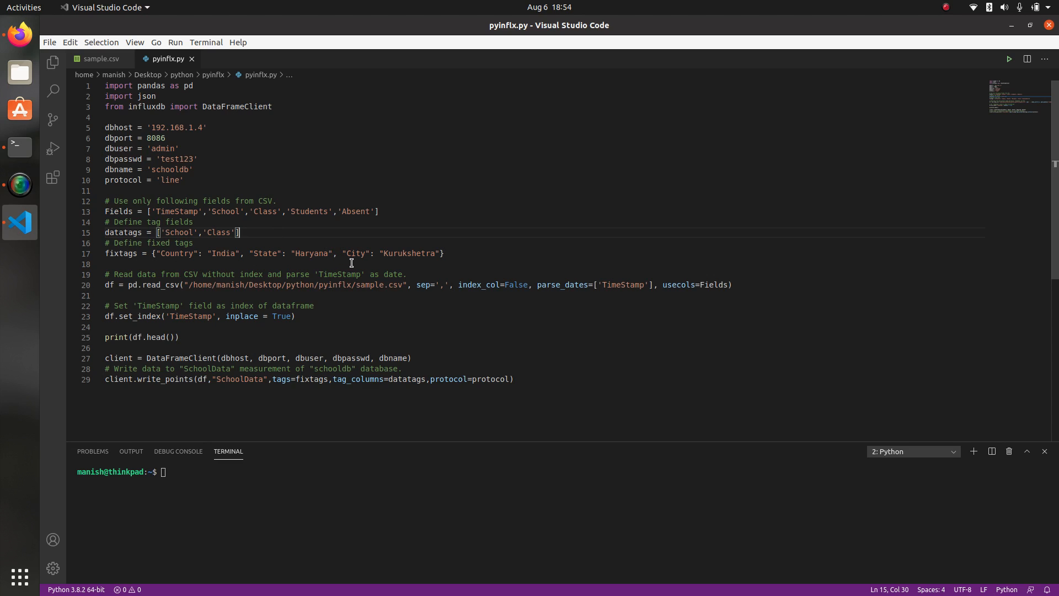
mouse_move(149, 287)
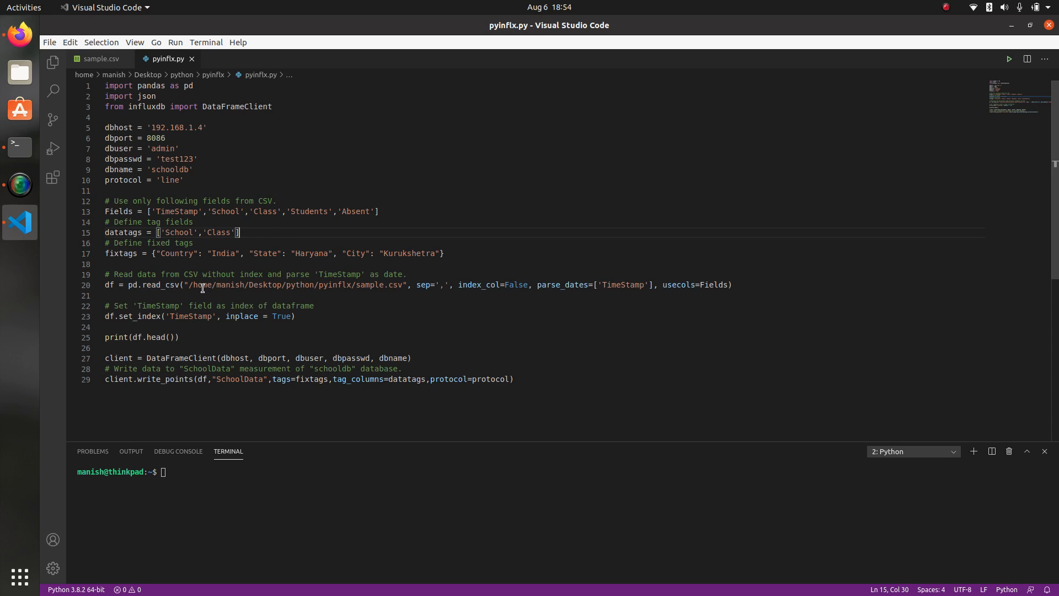
mouse_move(362, 291)
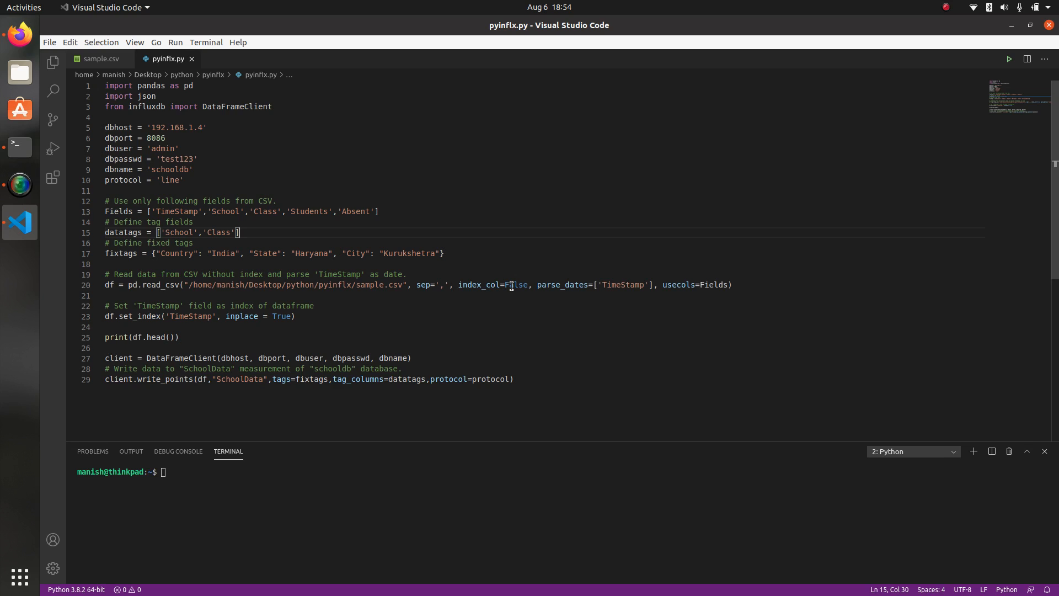
mouse_move(514, 285)
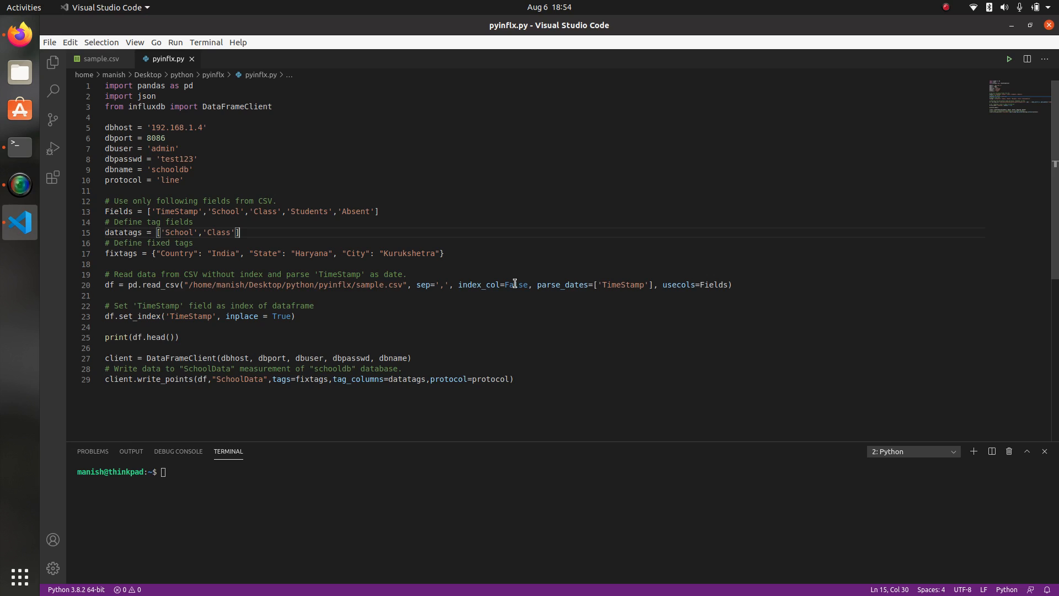
mouse_move(599, 288)
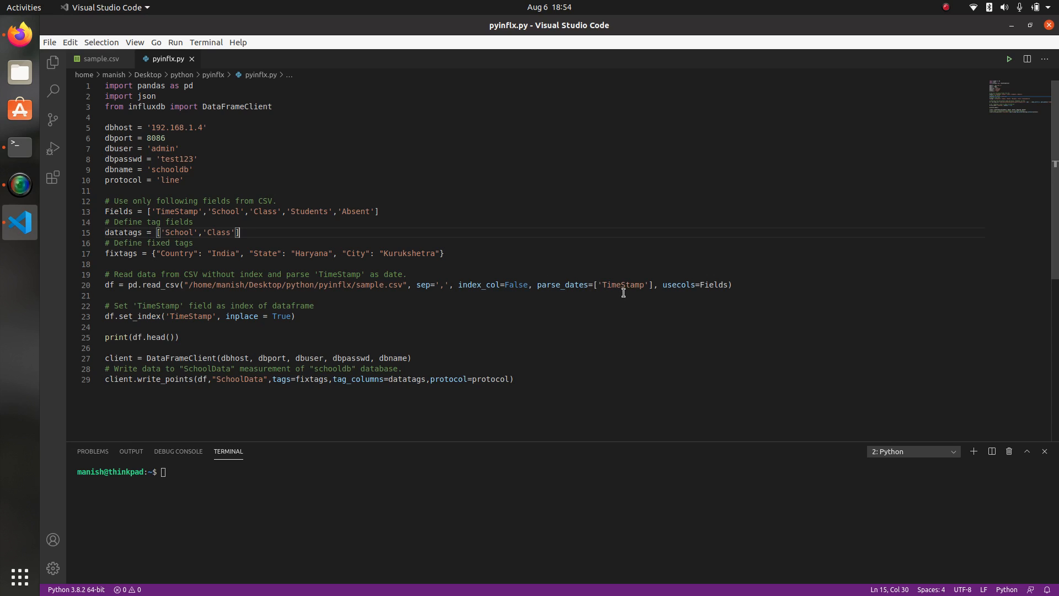
mouse_move(636, 284)
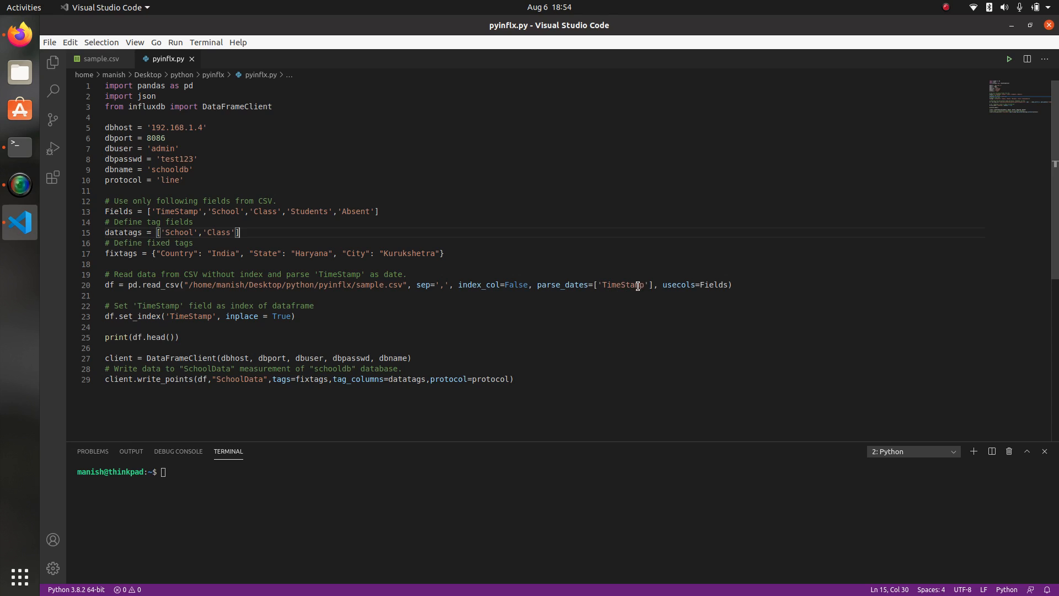
mouse_move(714, 285)
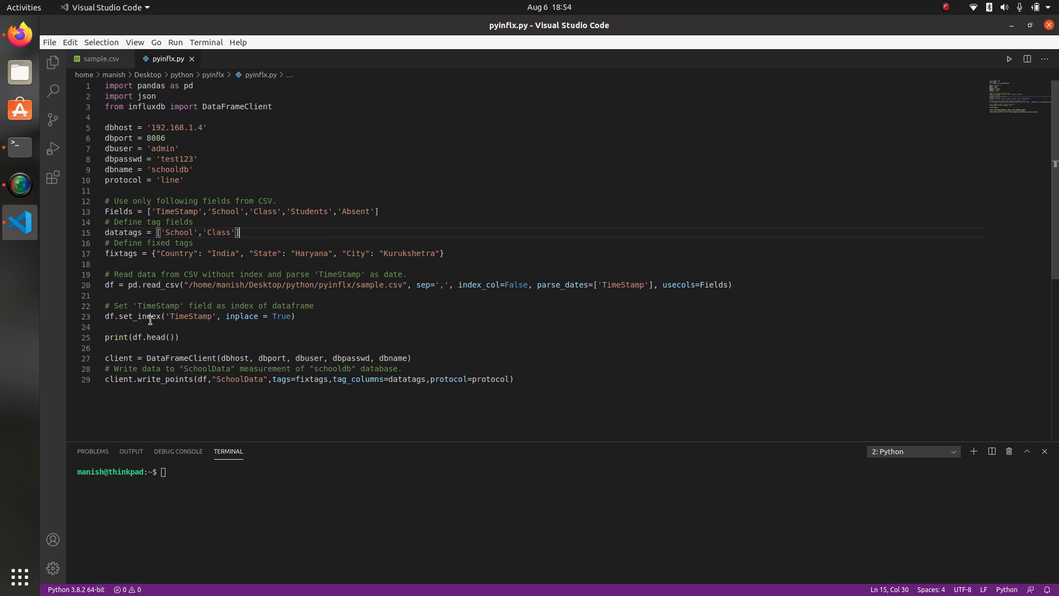
mouse_move(200, 318)
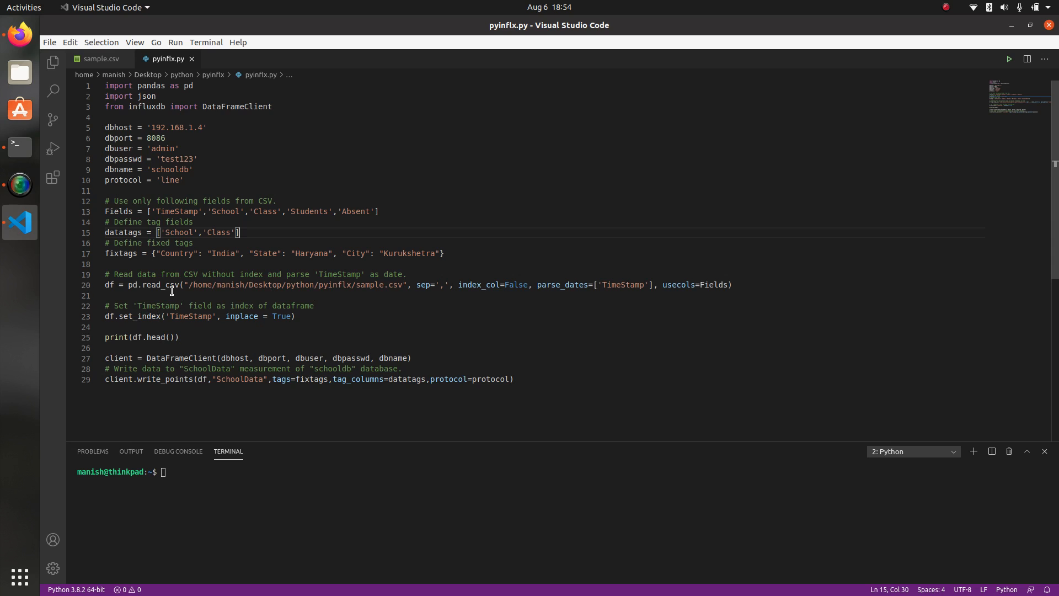
mouse_move(547, 285)
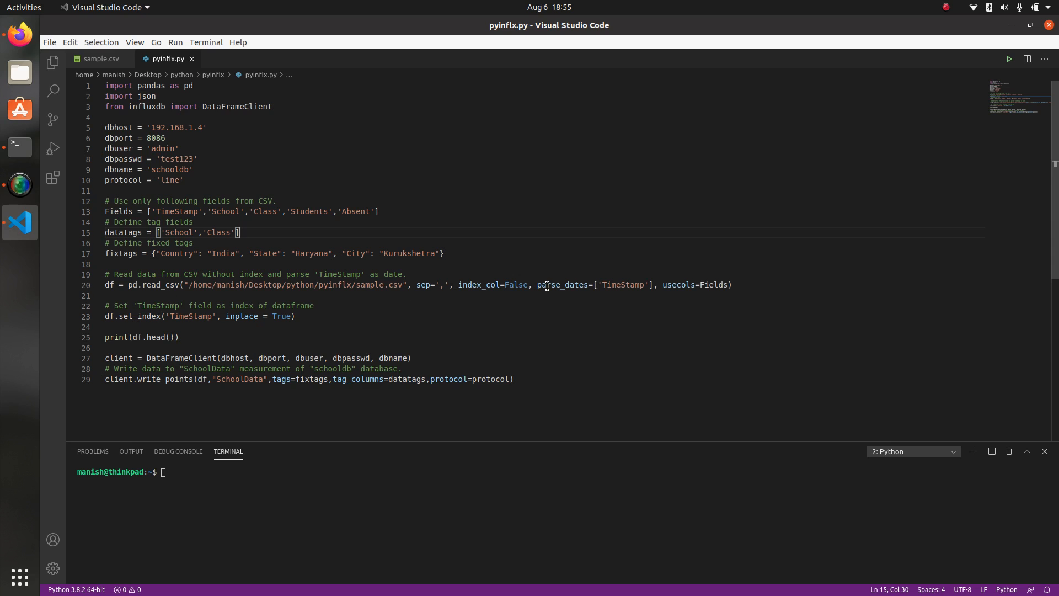
drag(536, 285, 655, 285)
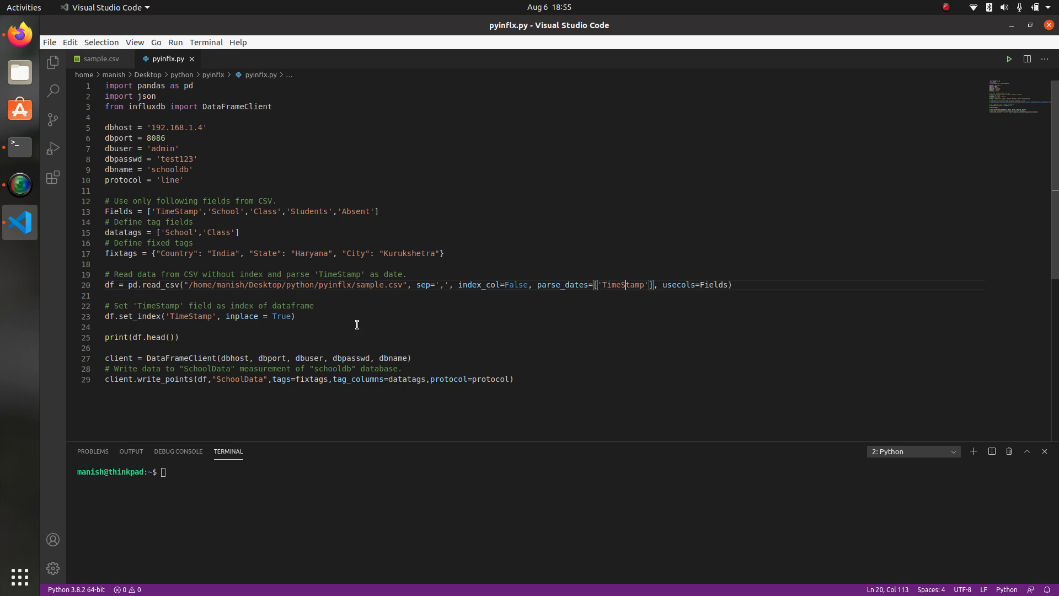
mouse_move(184, 329)
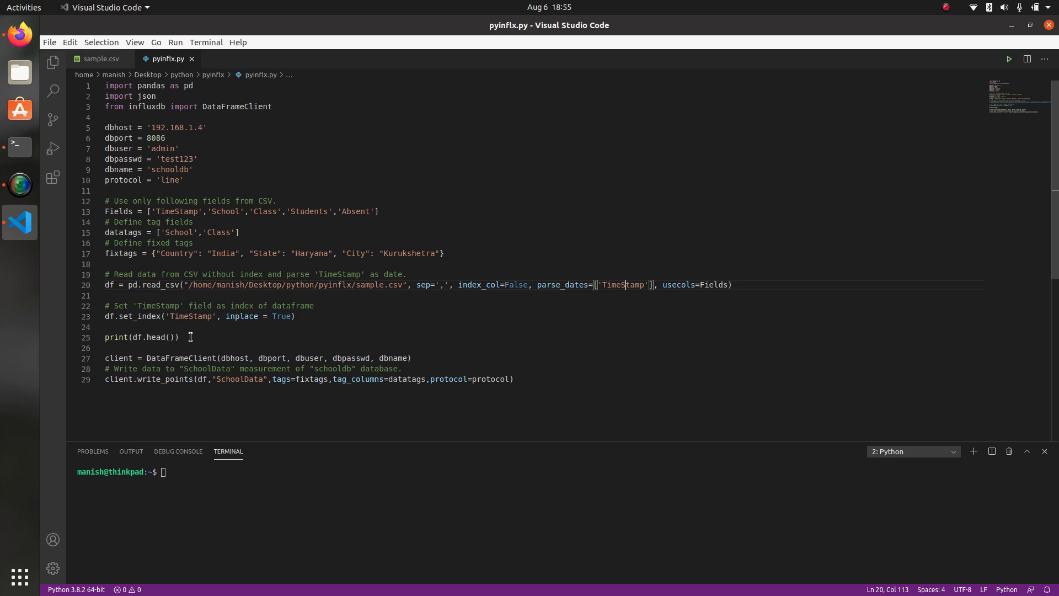
mouse_move(205, 353)
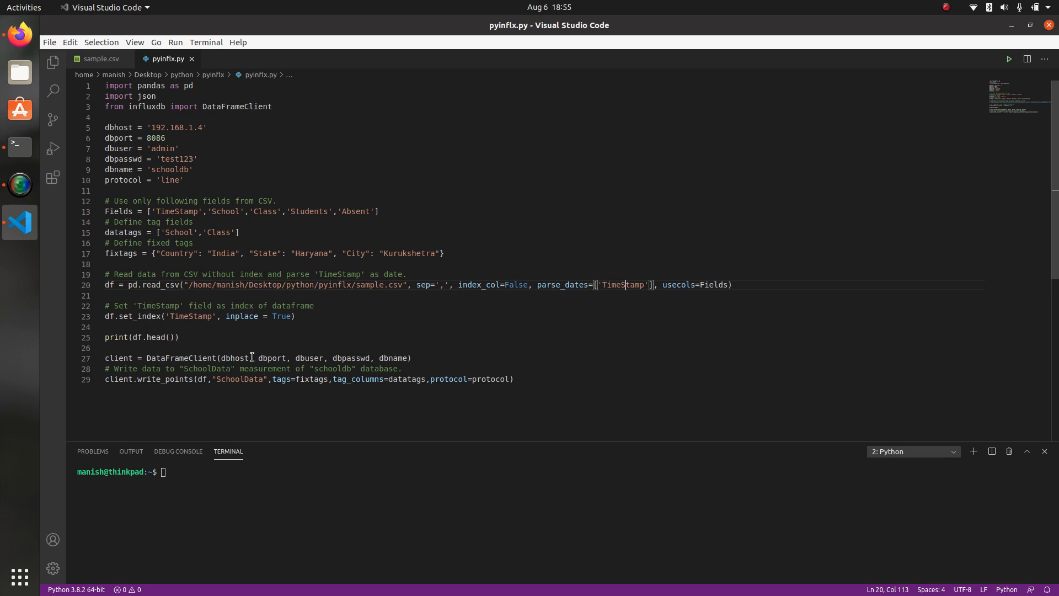
mouse_move(385, 358)
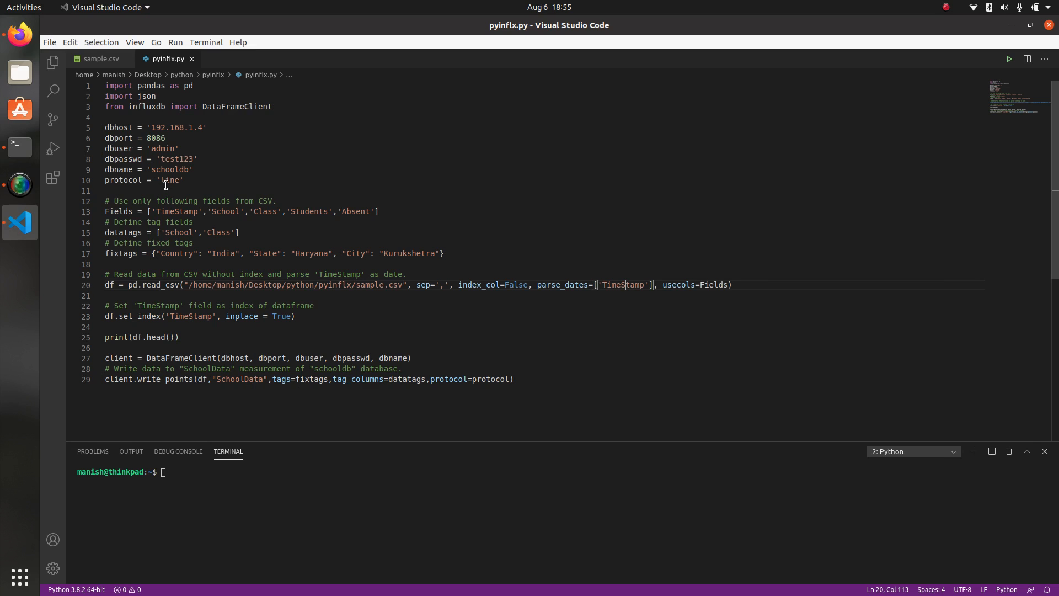
mouse_move(252, 375)
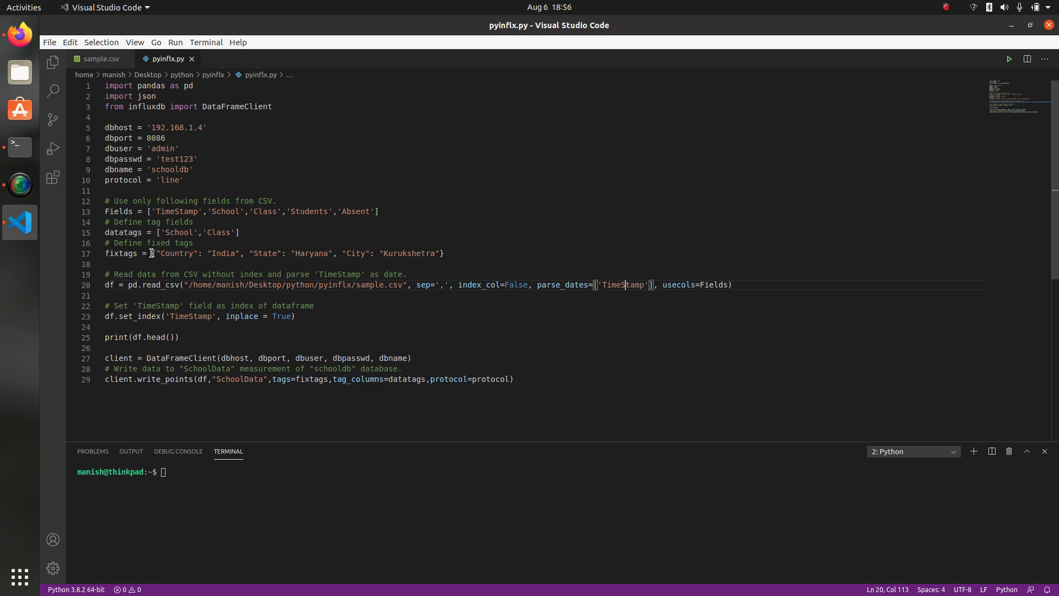
drag(133, 253, 286, 253)
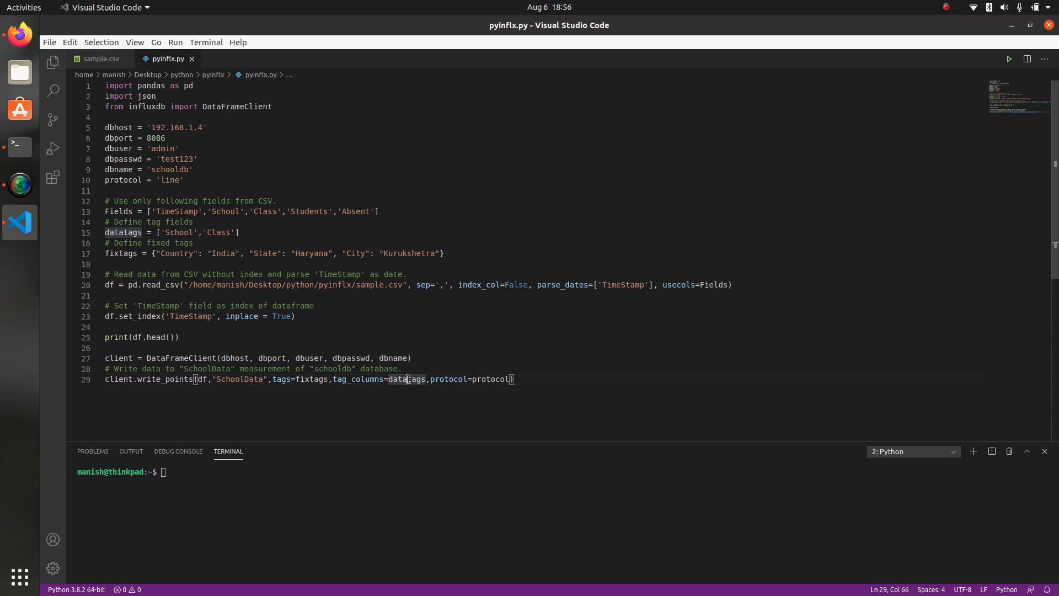
mouse_move(213, 232)
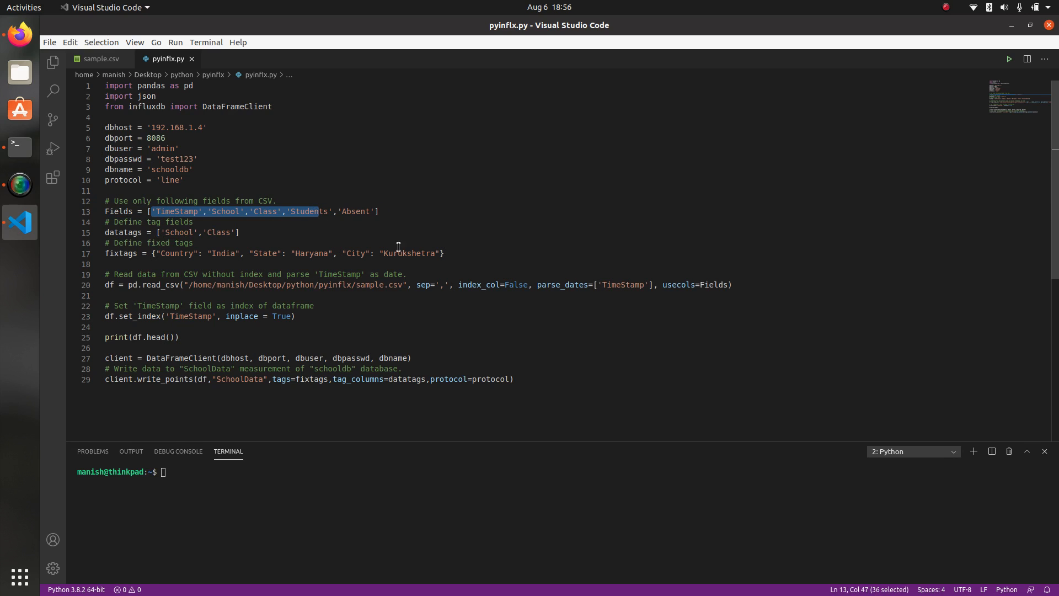
click(485, 379)
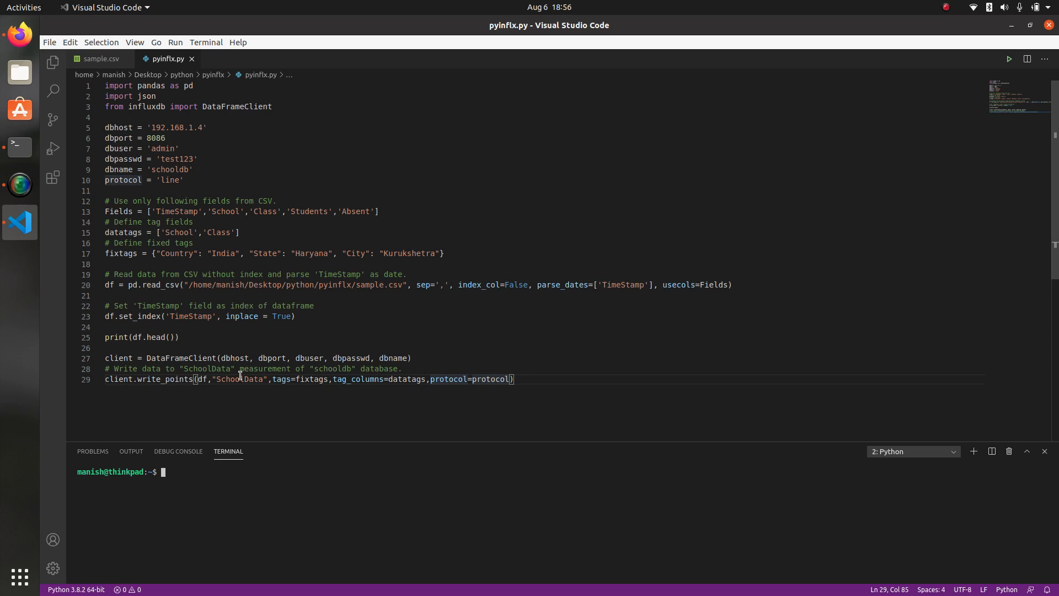
mouse_move(404, 112)
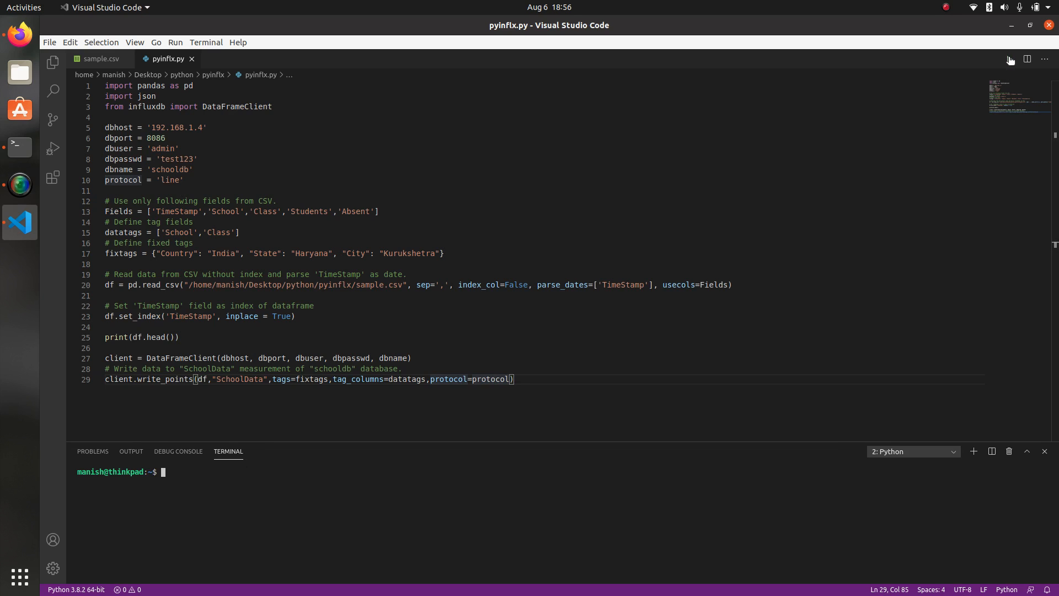
Run pyinflx.py so the first five School, Class, Students and Absent rows print
click(1009, 60)
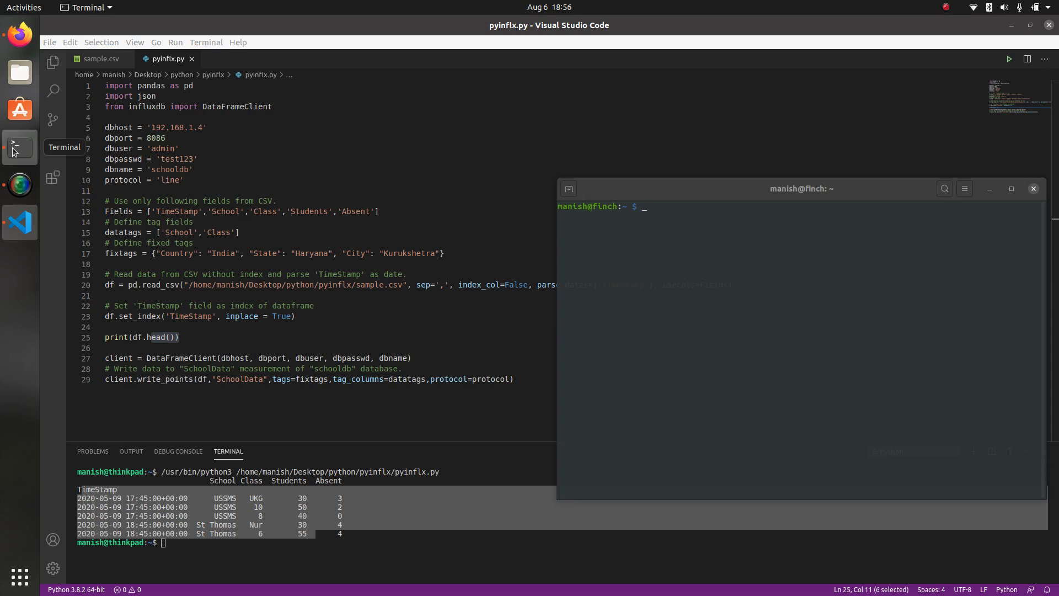
Clear the terminal, list the InfluxDB databases and switch to schooldb
text(clear)
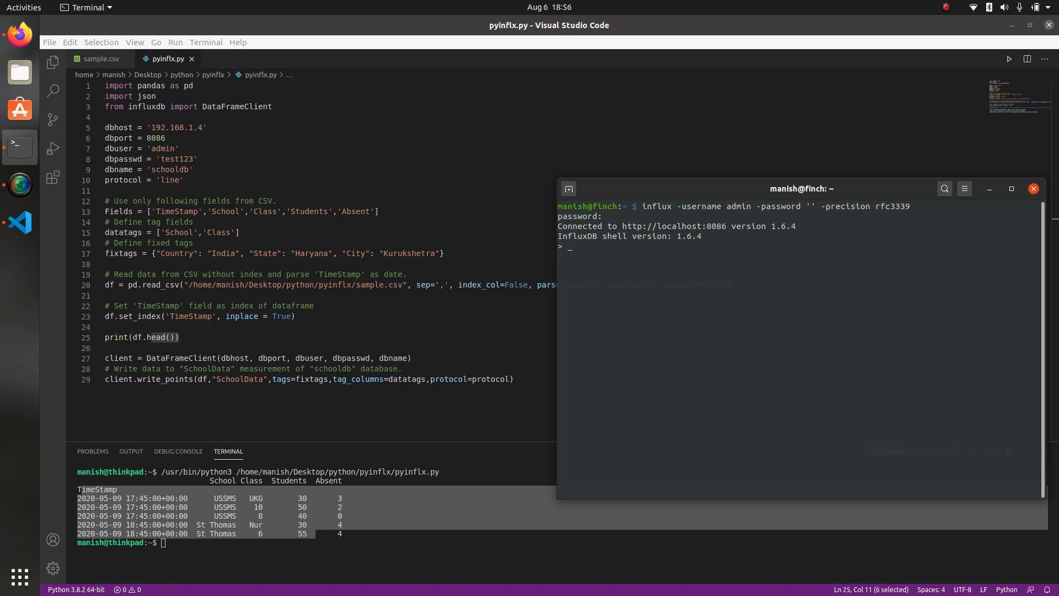
text(use)
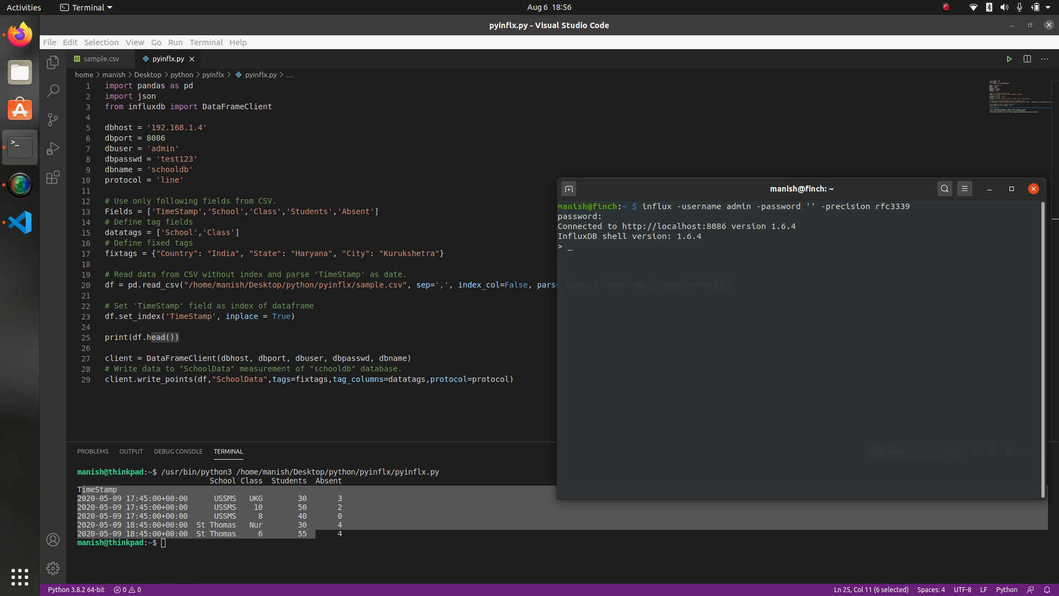
text(show databases)
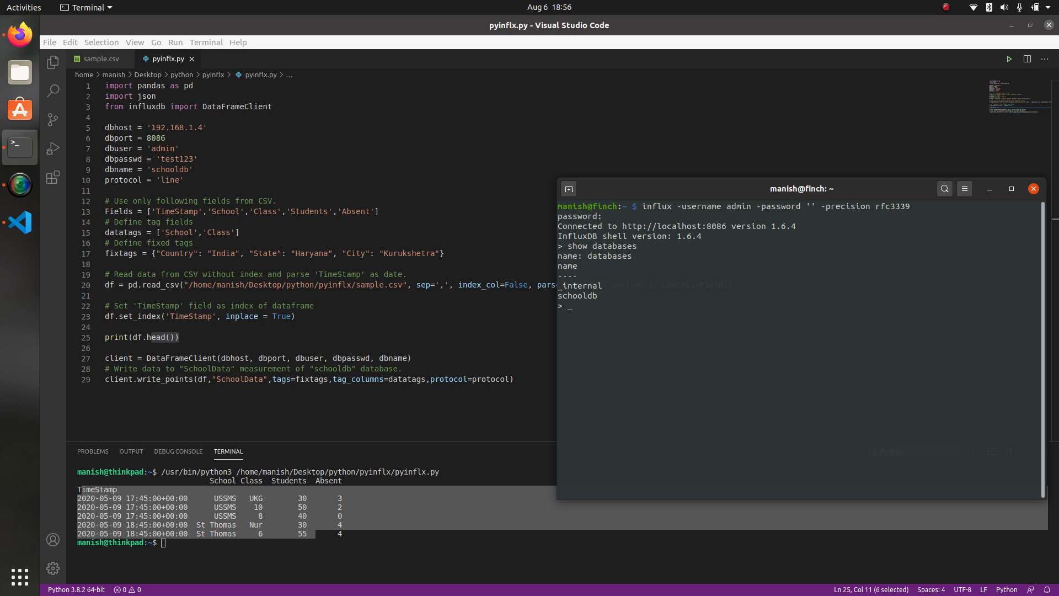
text(use schooldb)
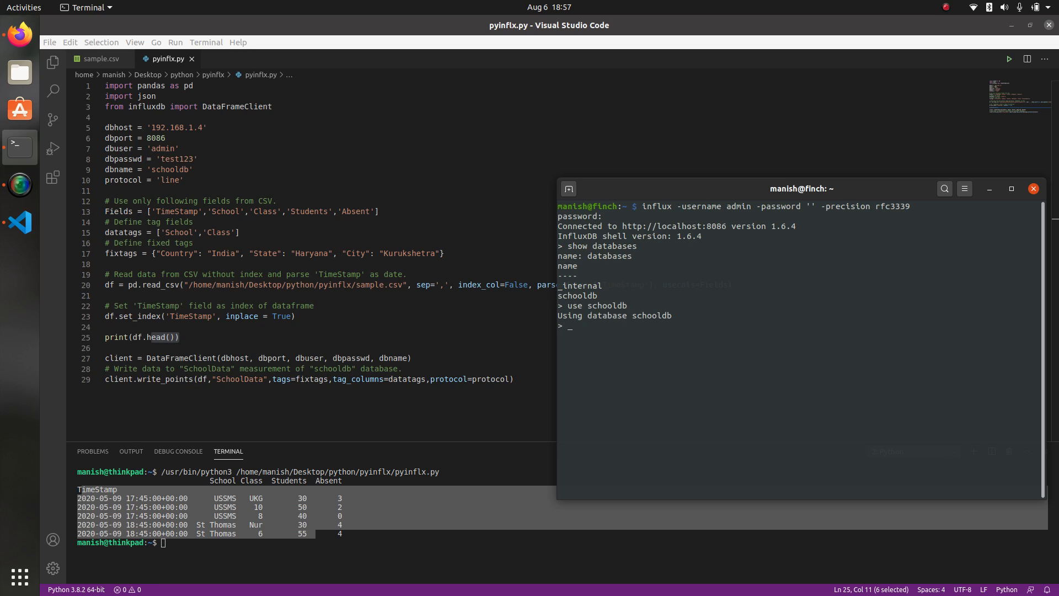
Query 'select * from SchoolData' to return all six attendance rows
text(see)
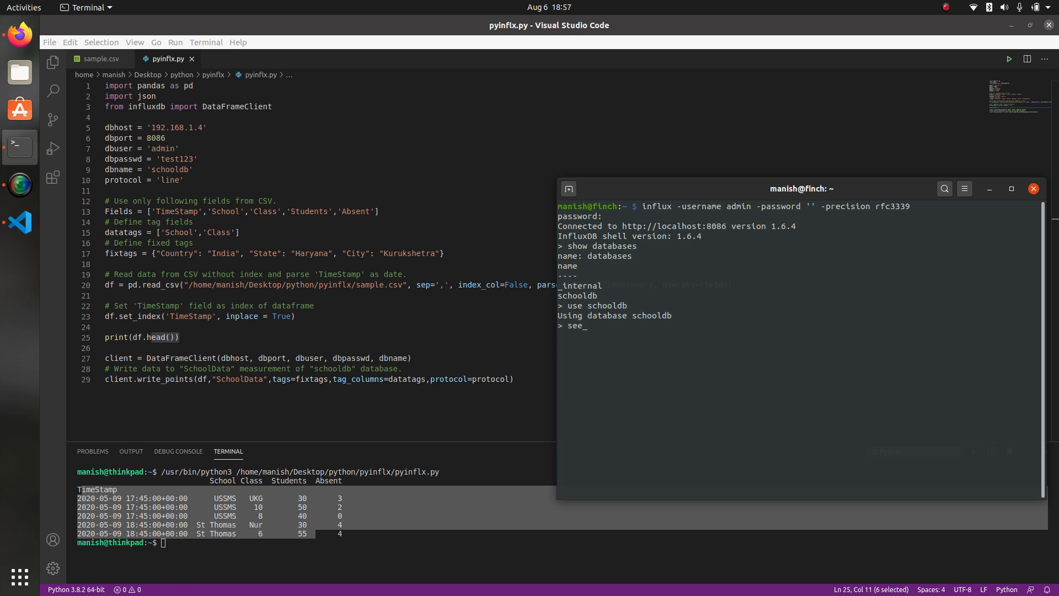
text(select)
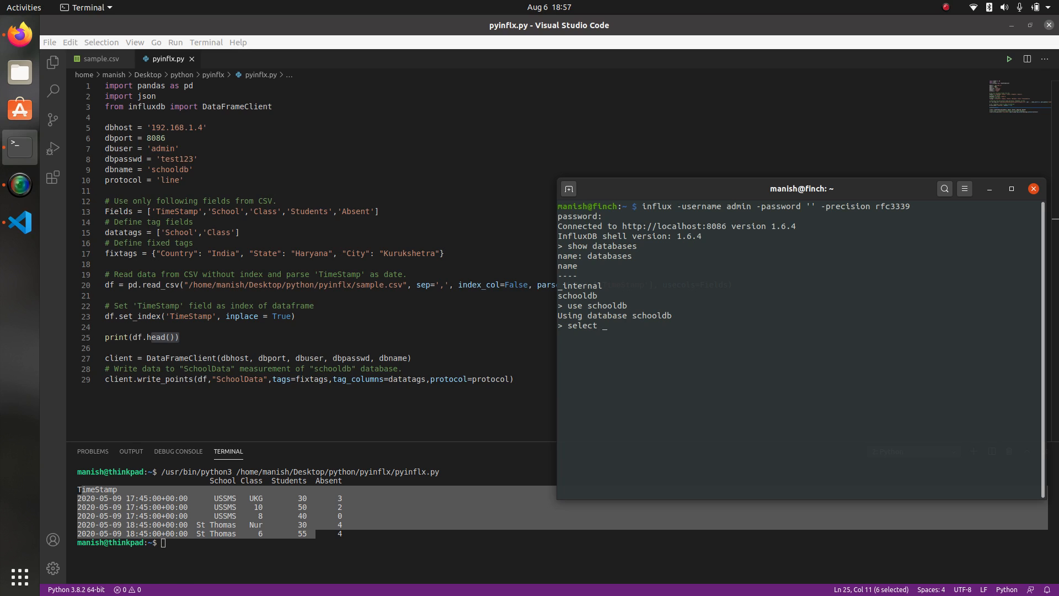
text(* from)
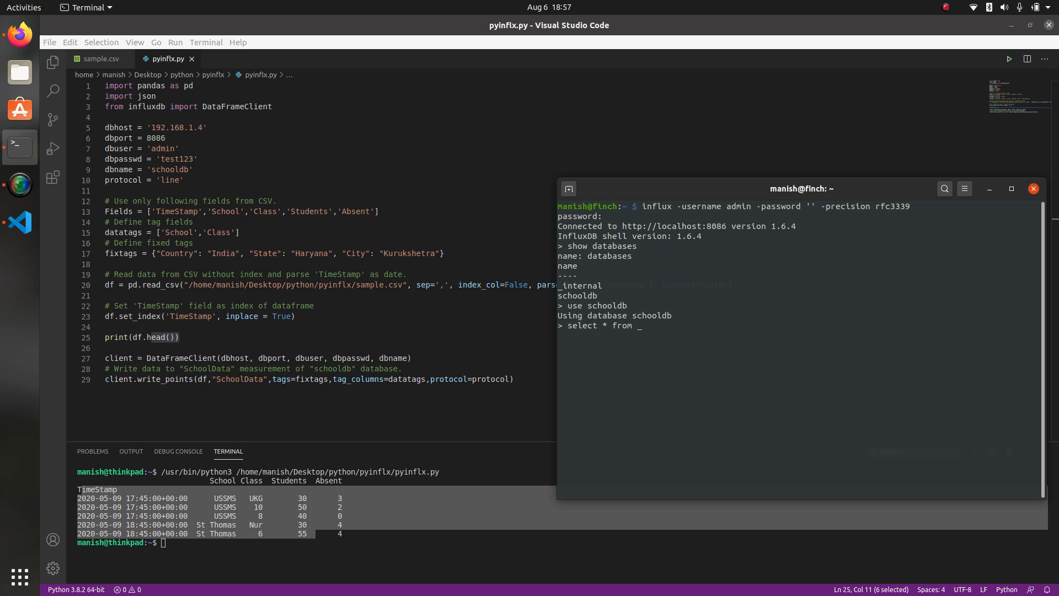
text(School)
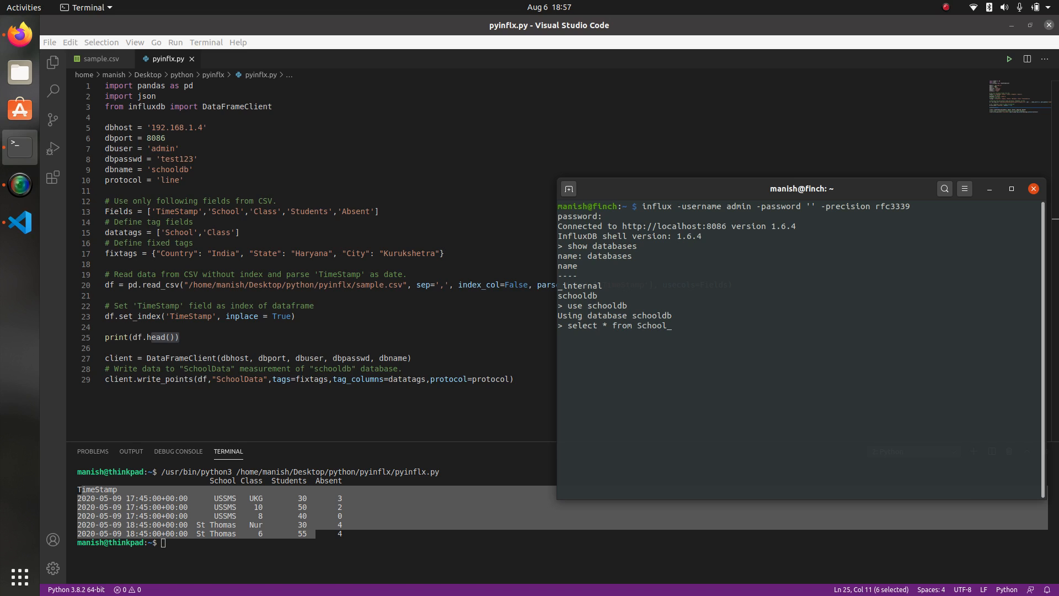
text(Da)
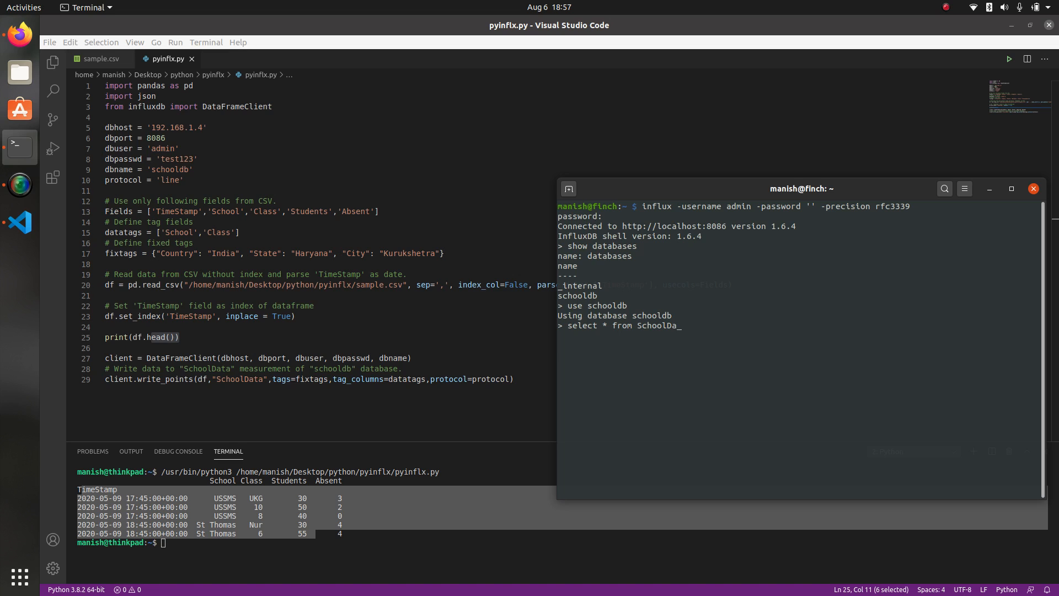
key(Return)
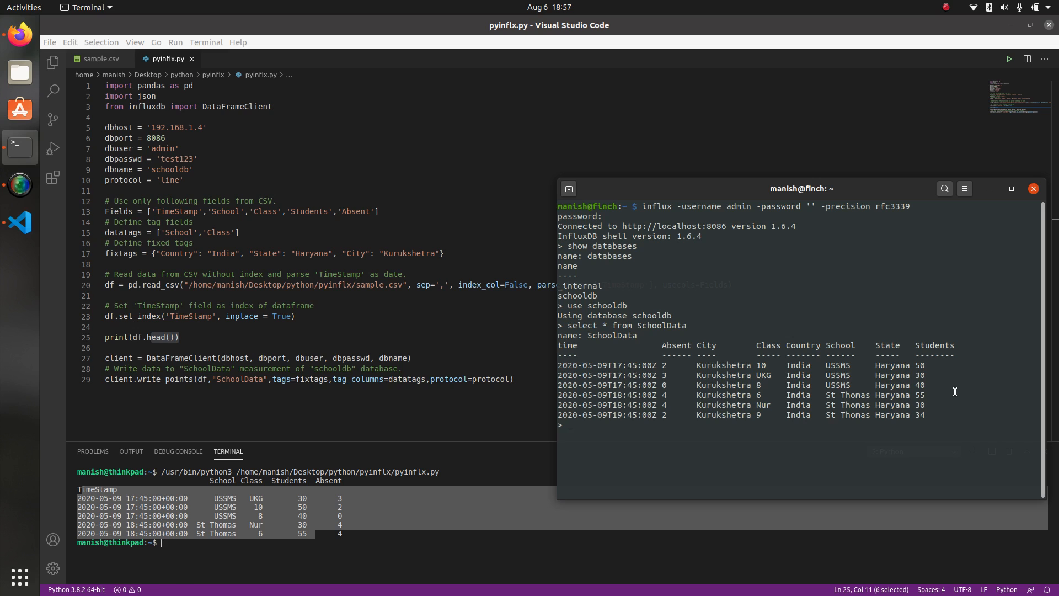
Run 'show tag keys' listing City, Class, Country, School and State, and highlight Class
text(show tag)
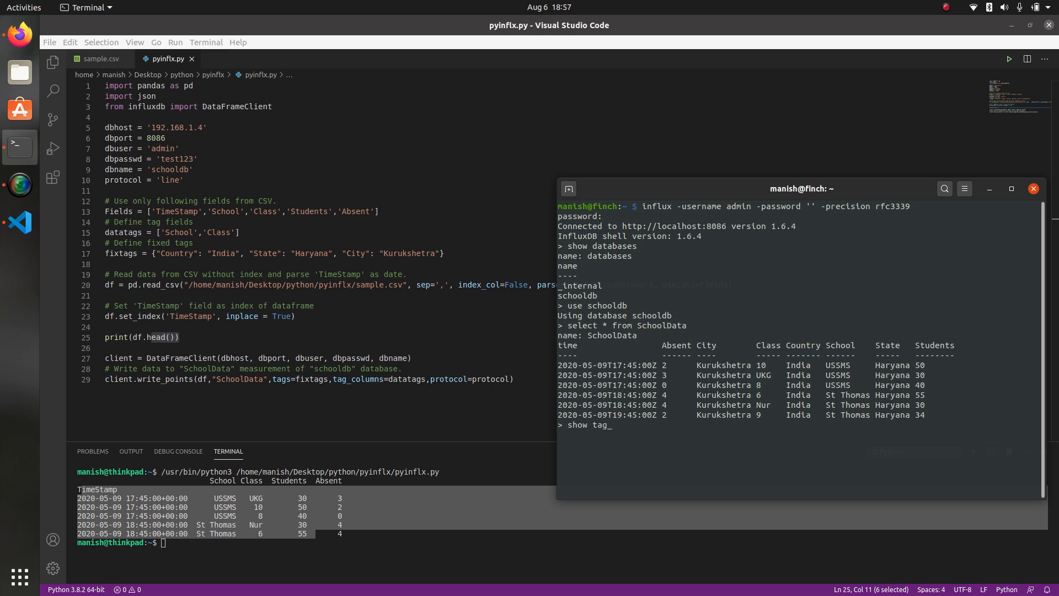
text(keys)
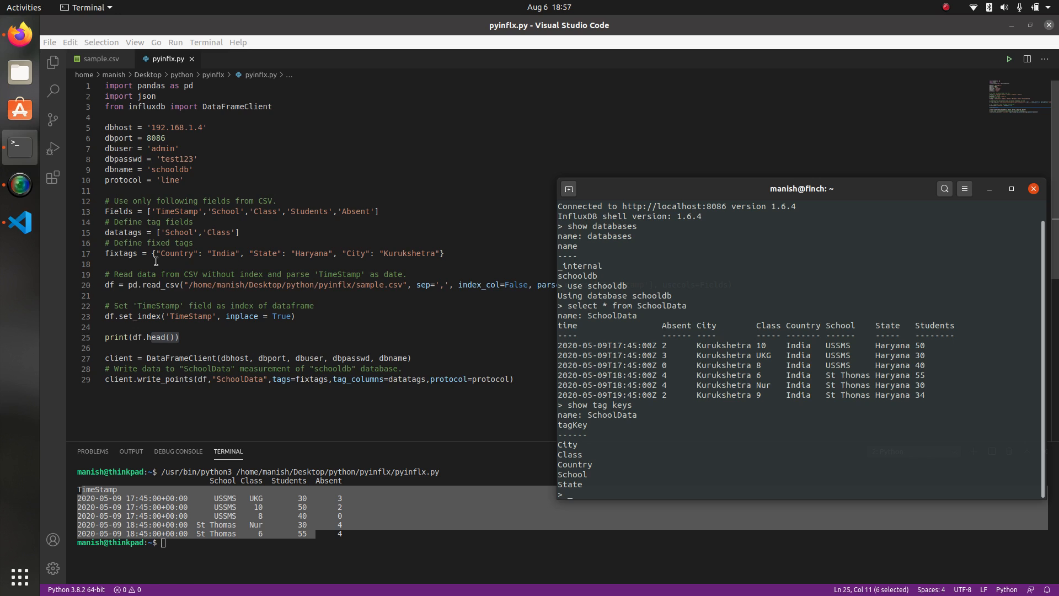
mouse_move(569, 449)
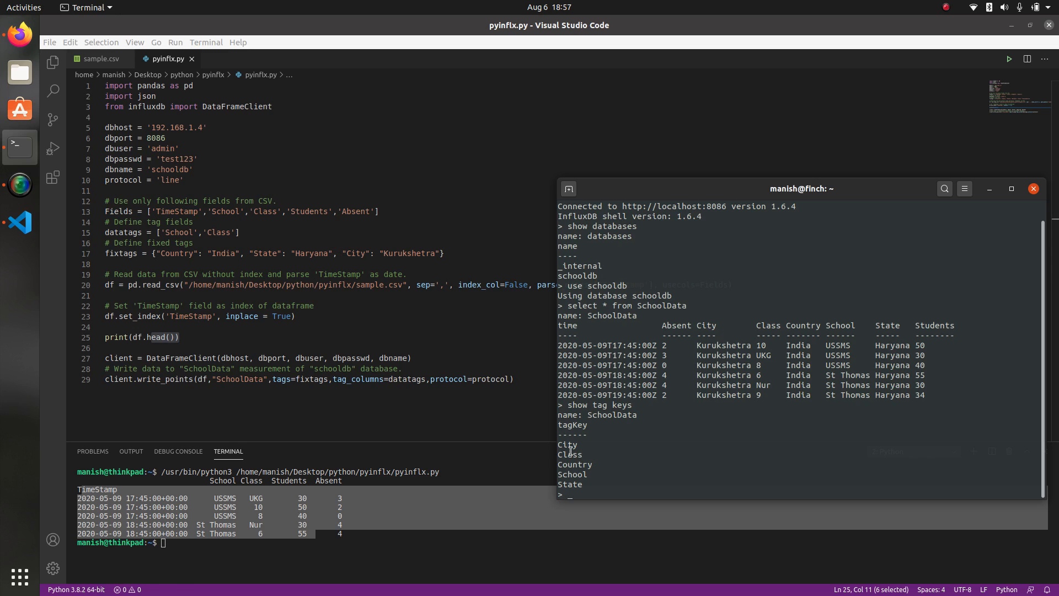
mouse_move(575, 476)
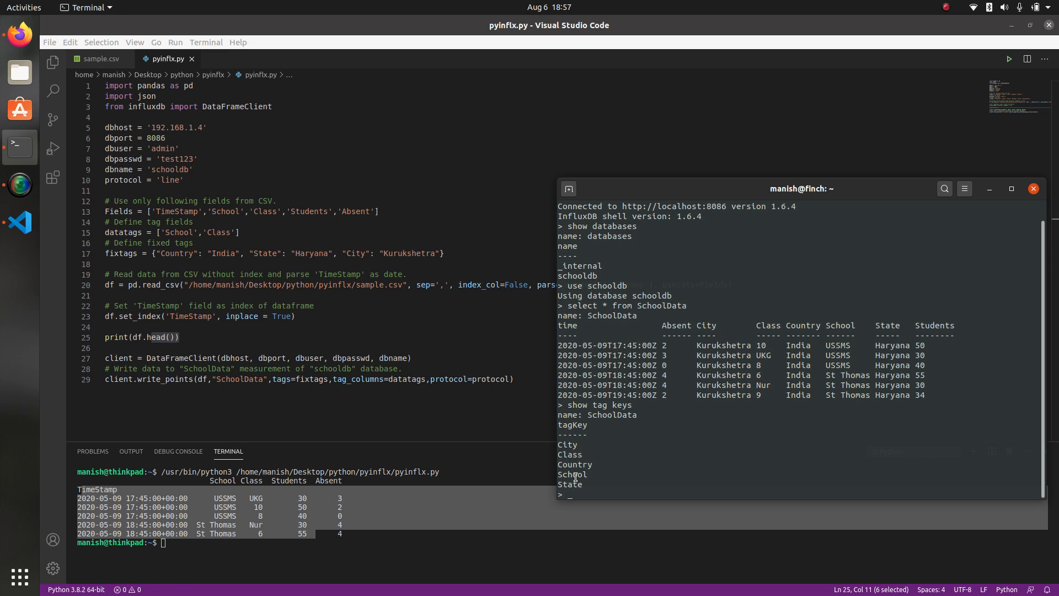
double_click(572, 474)
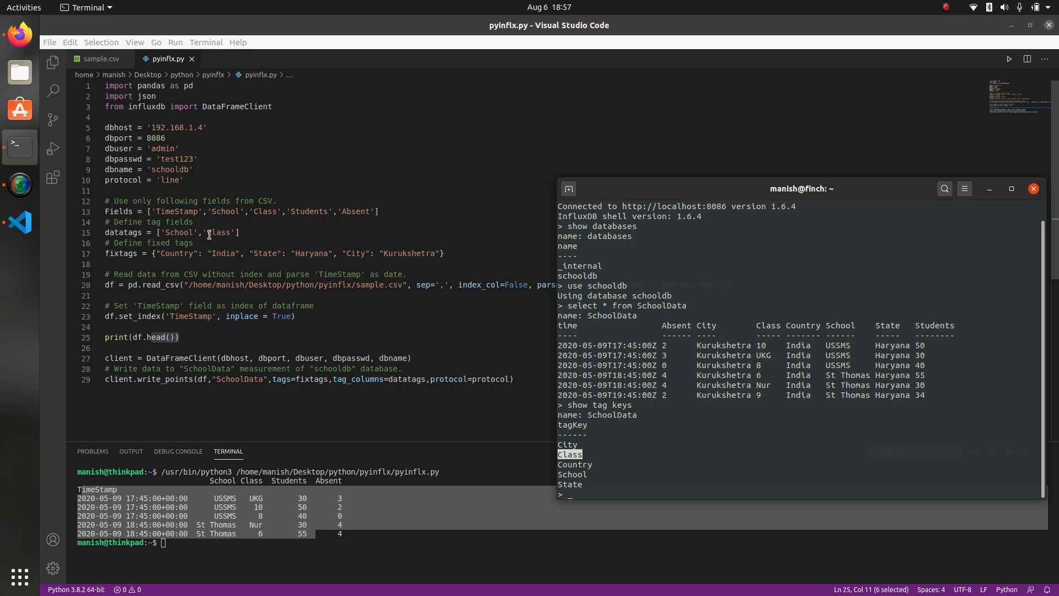
mouse_move(257, 246)
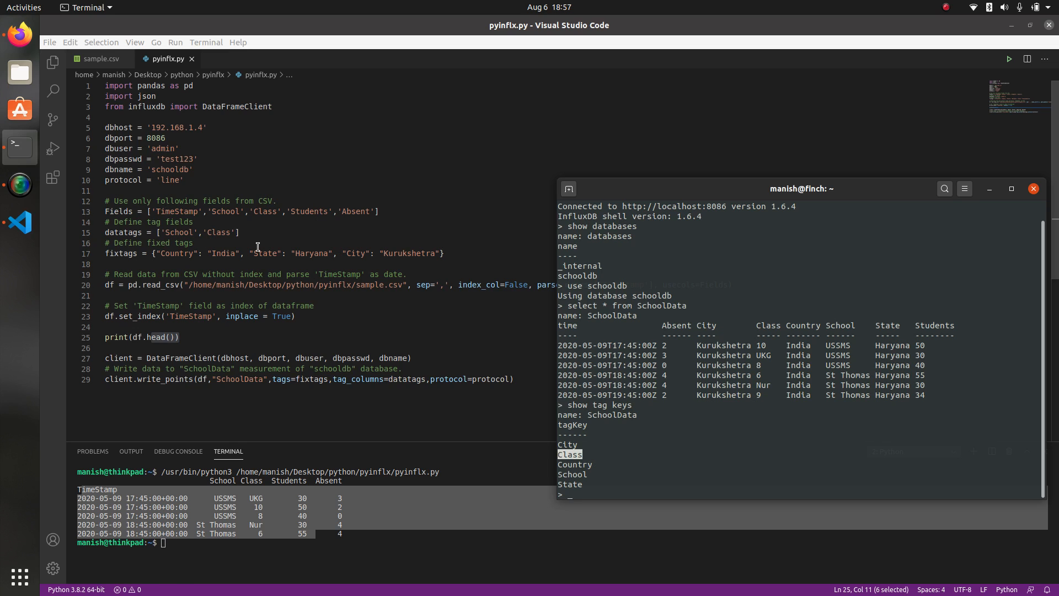
mouse_move(20, 175)
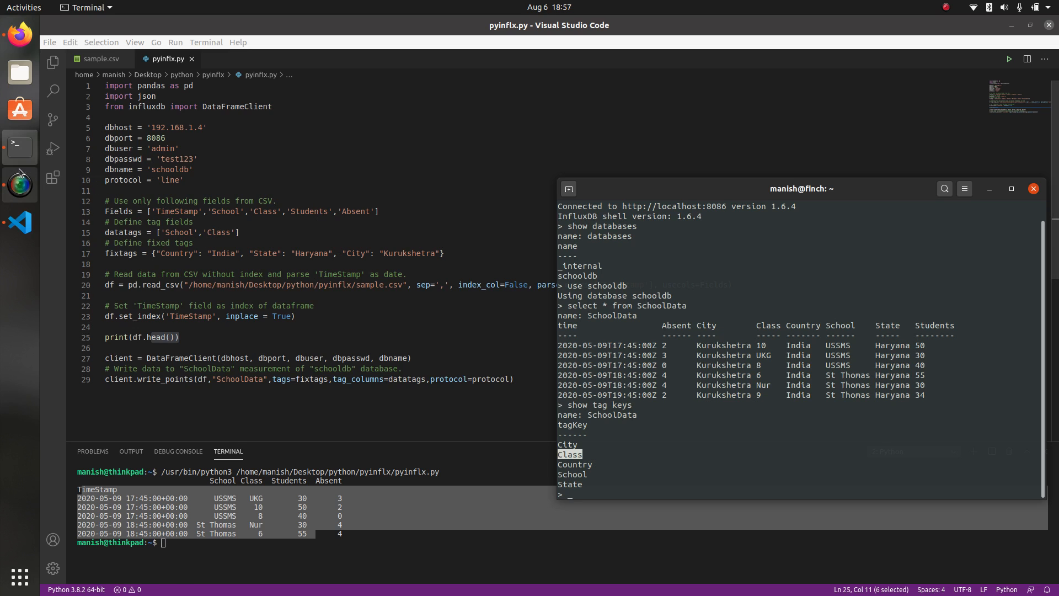
mouse_move(18, 183)
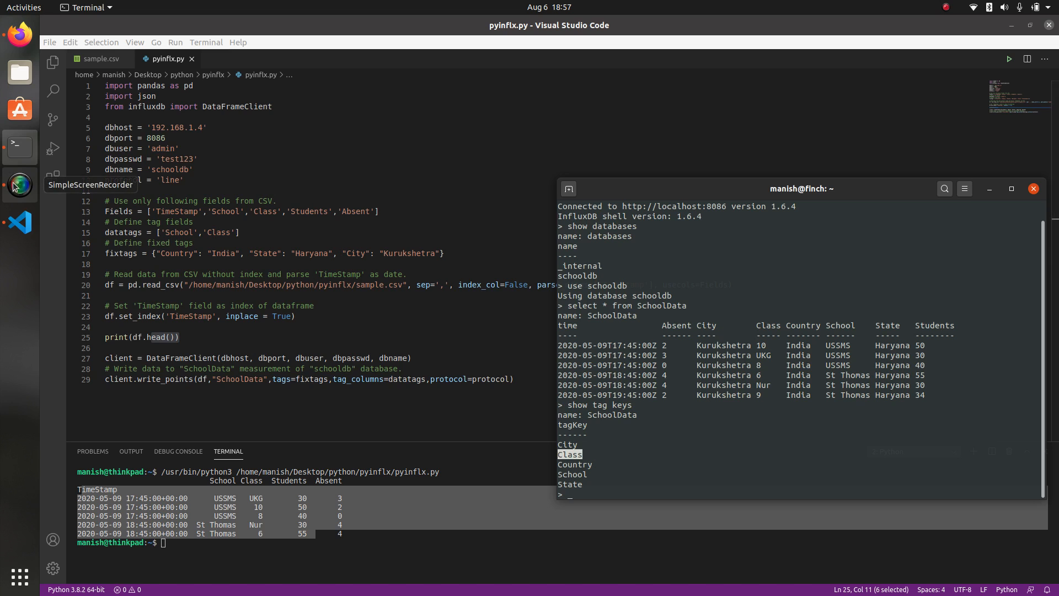
click(20, 184)
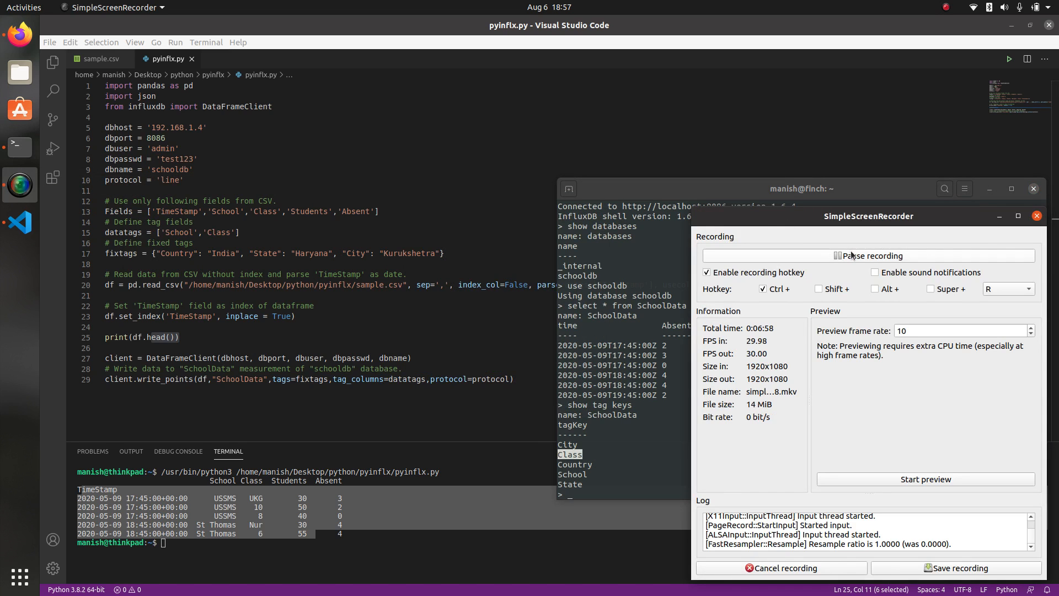